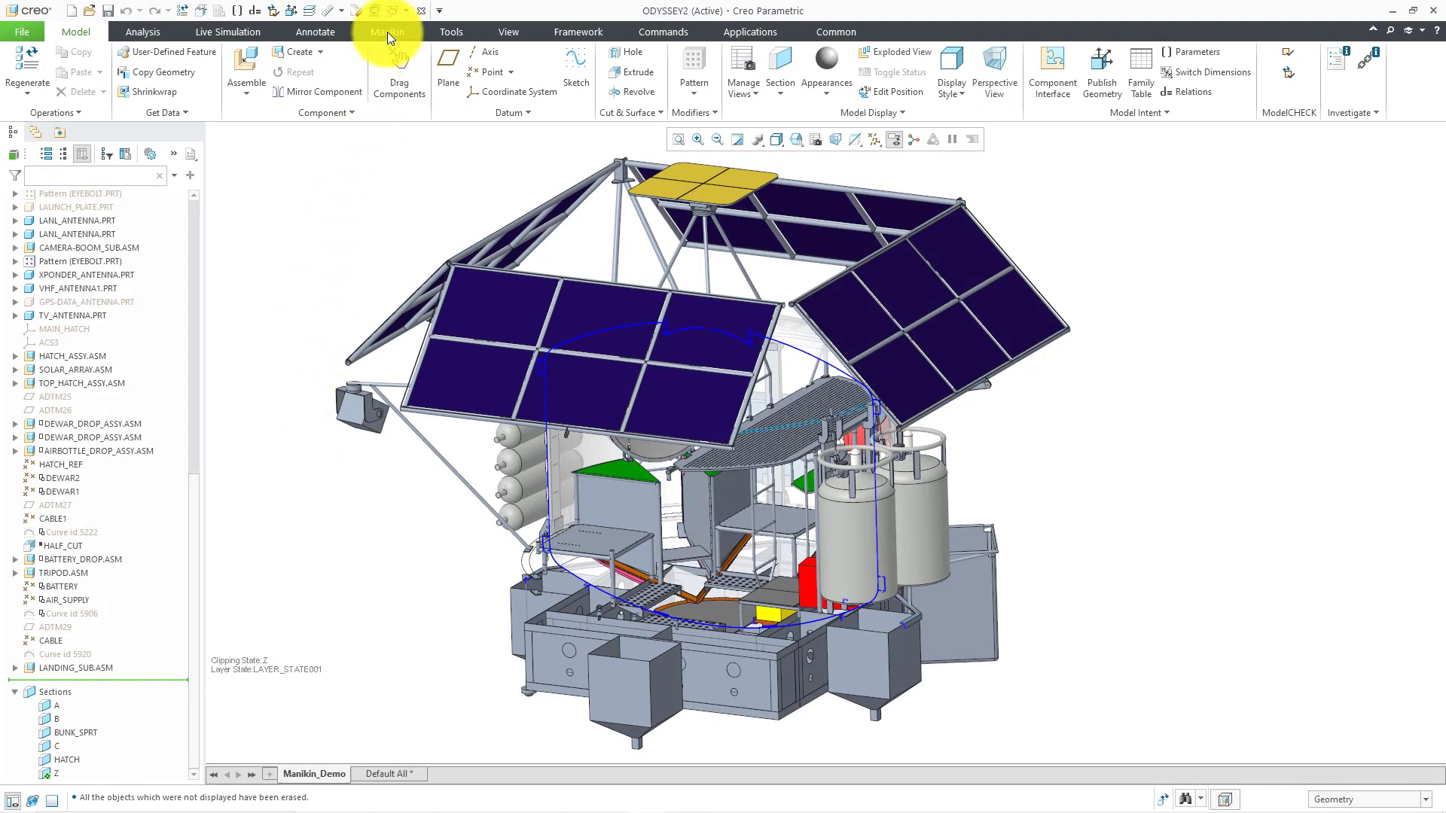
Start Insert Manikin from the Manikin tab and select w_custom.asm in the library.
left_click(384, 32)
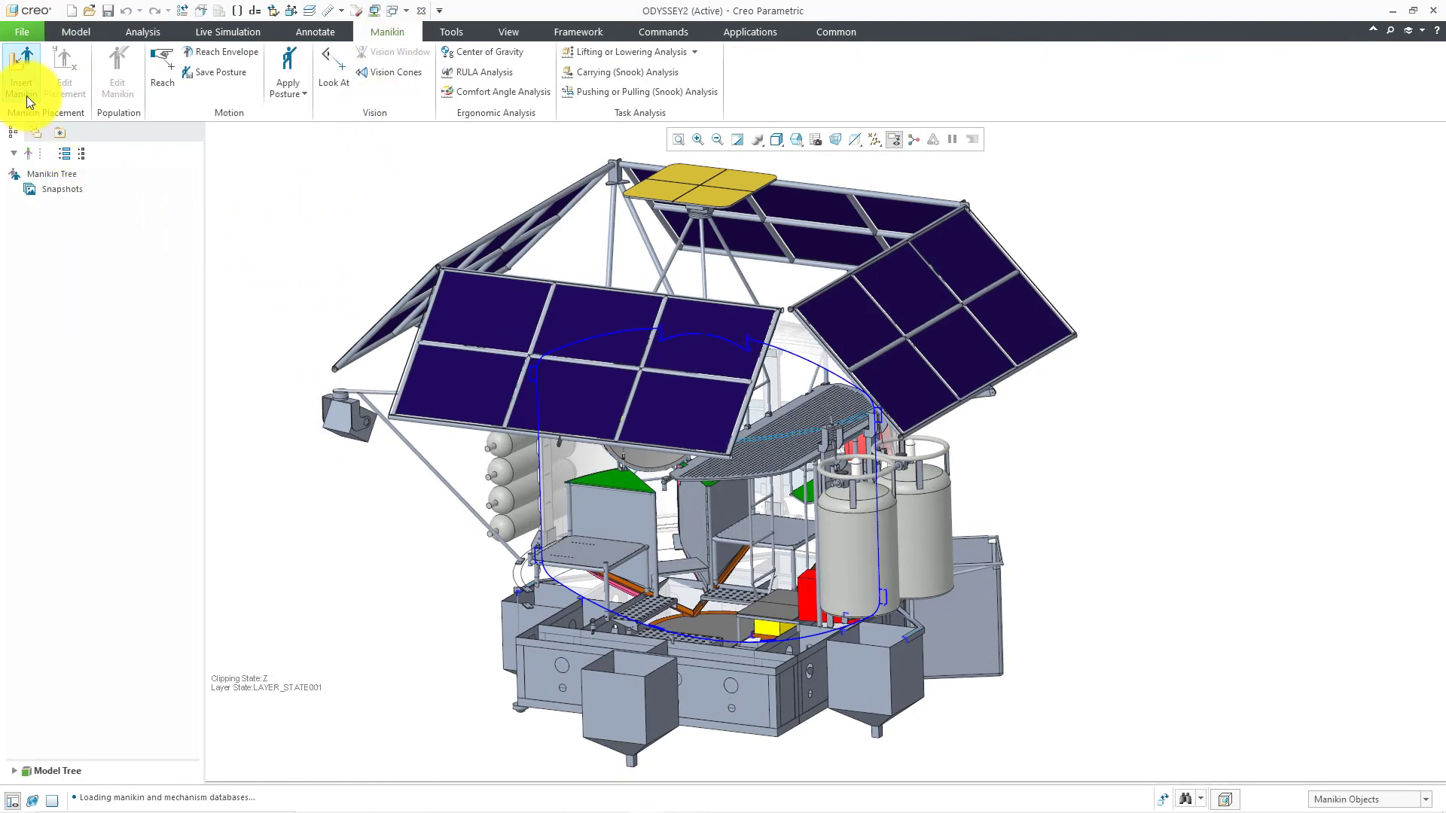
left_click(24, 68)
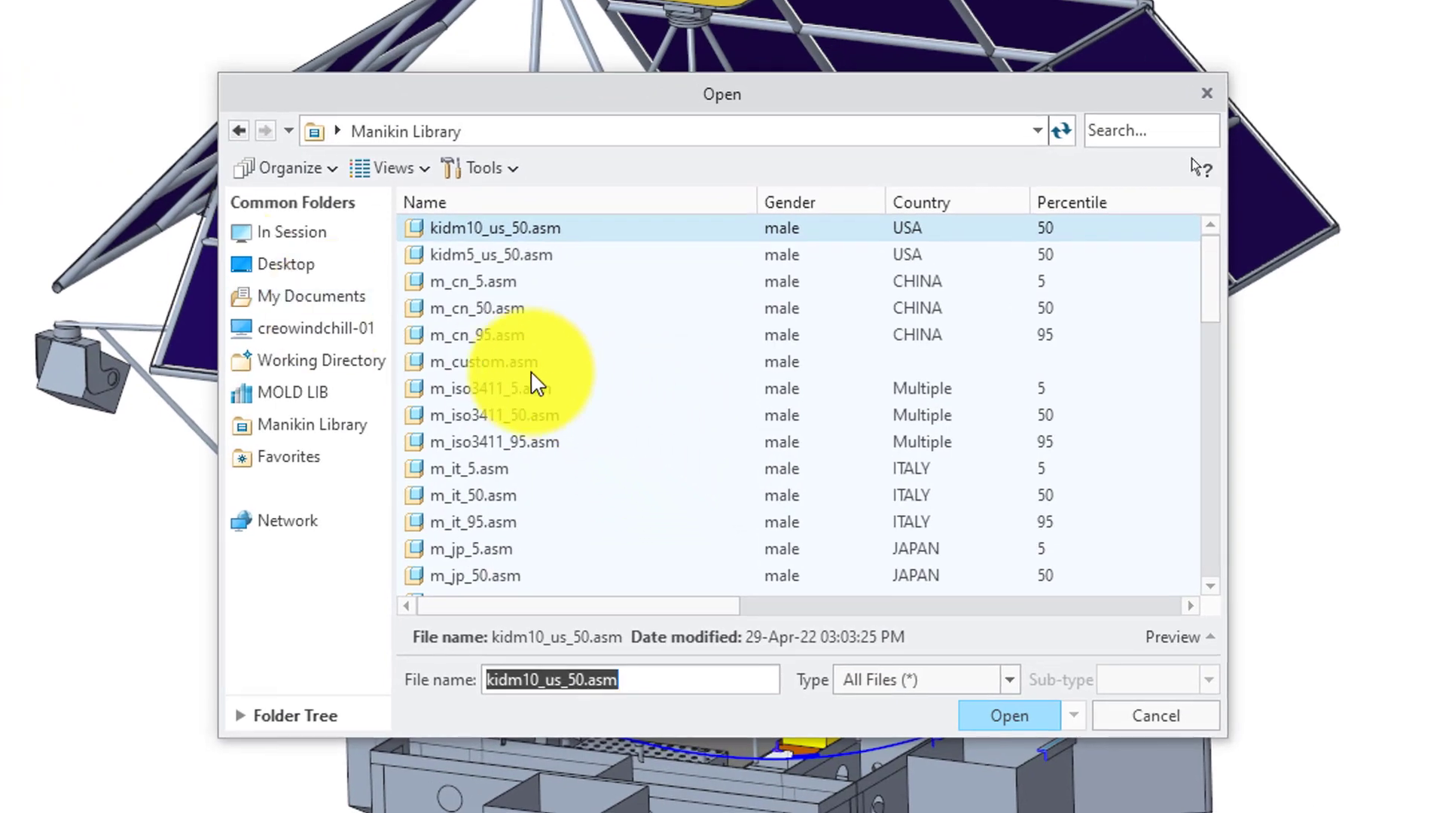
left_click(482, 362)
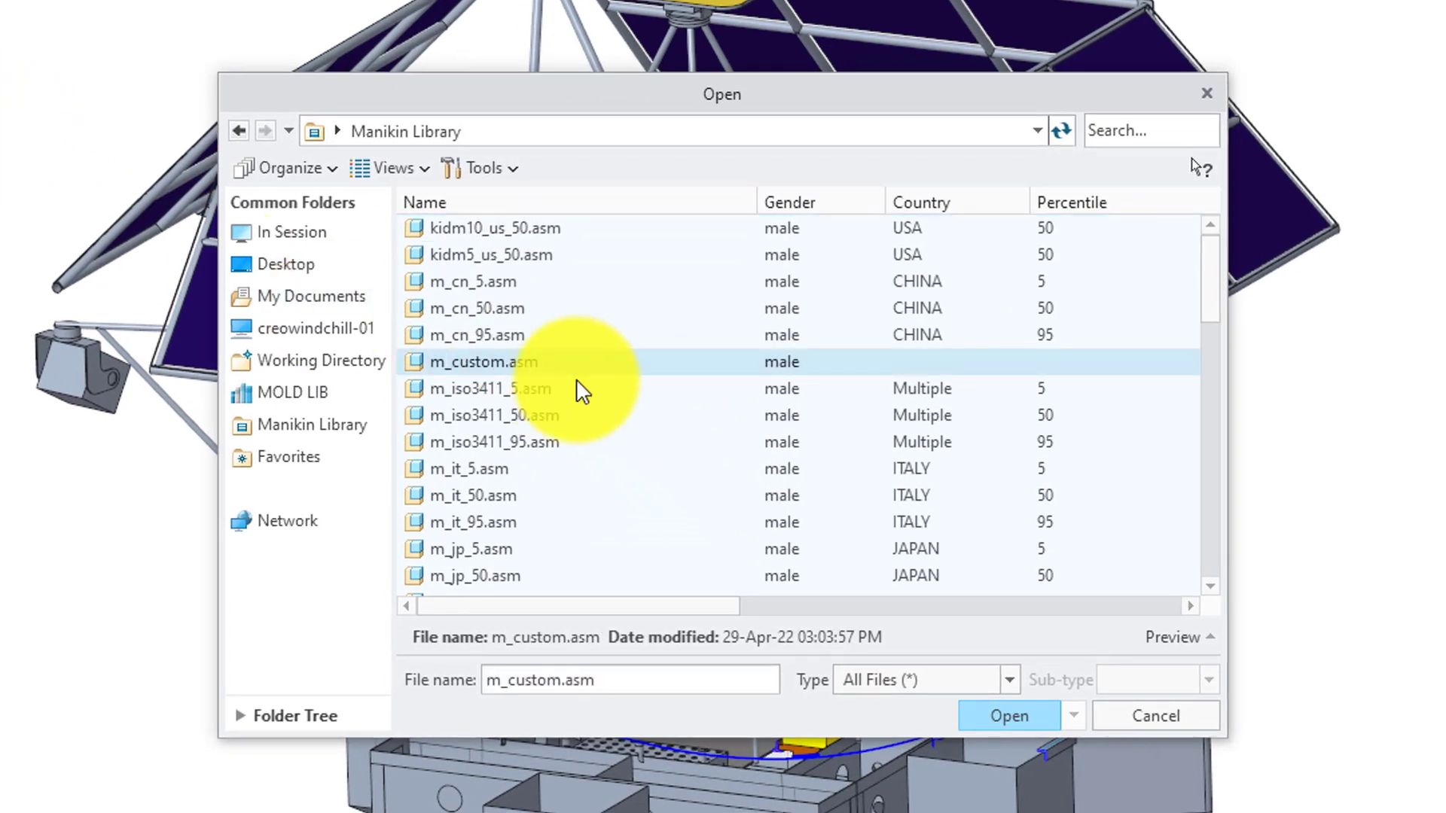
scroll("down", 3)
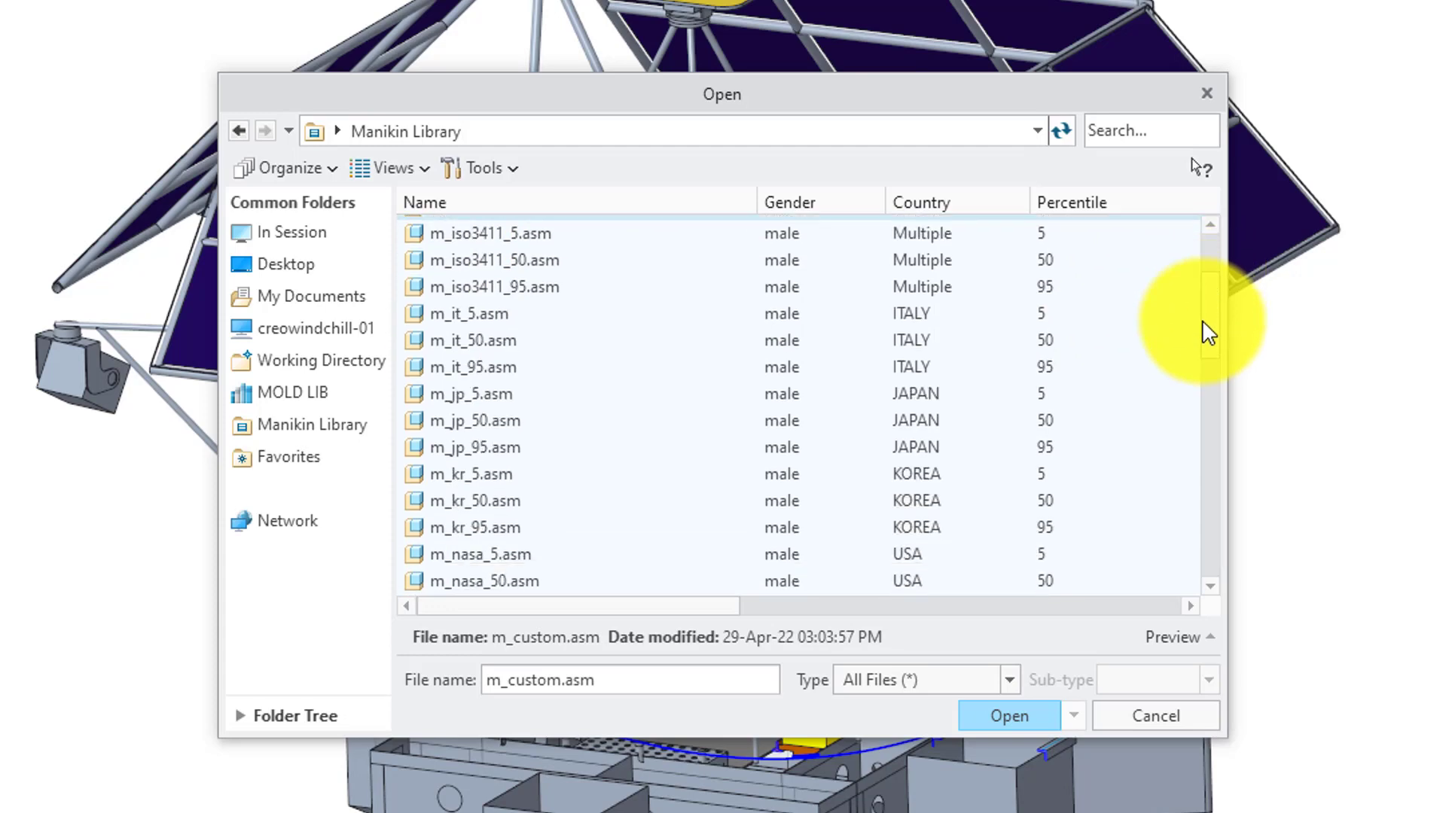
scroll("down", 3)
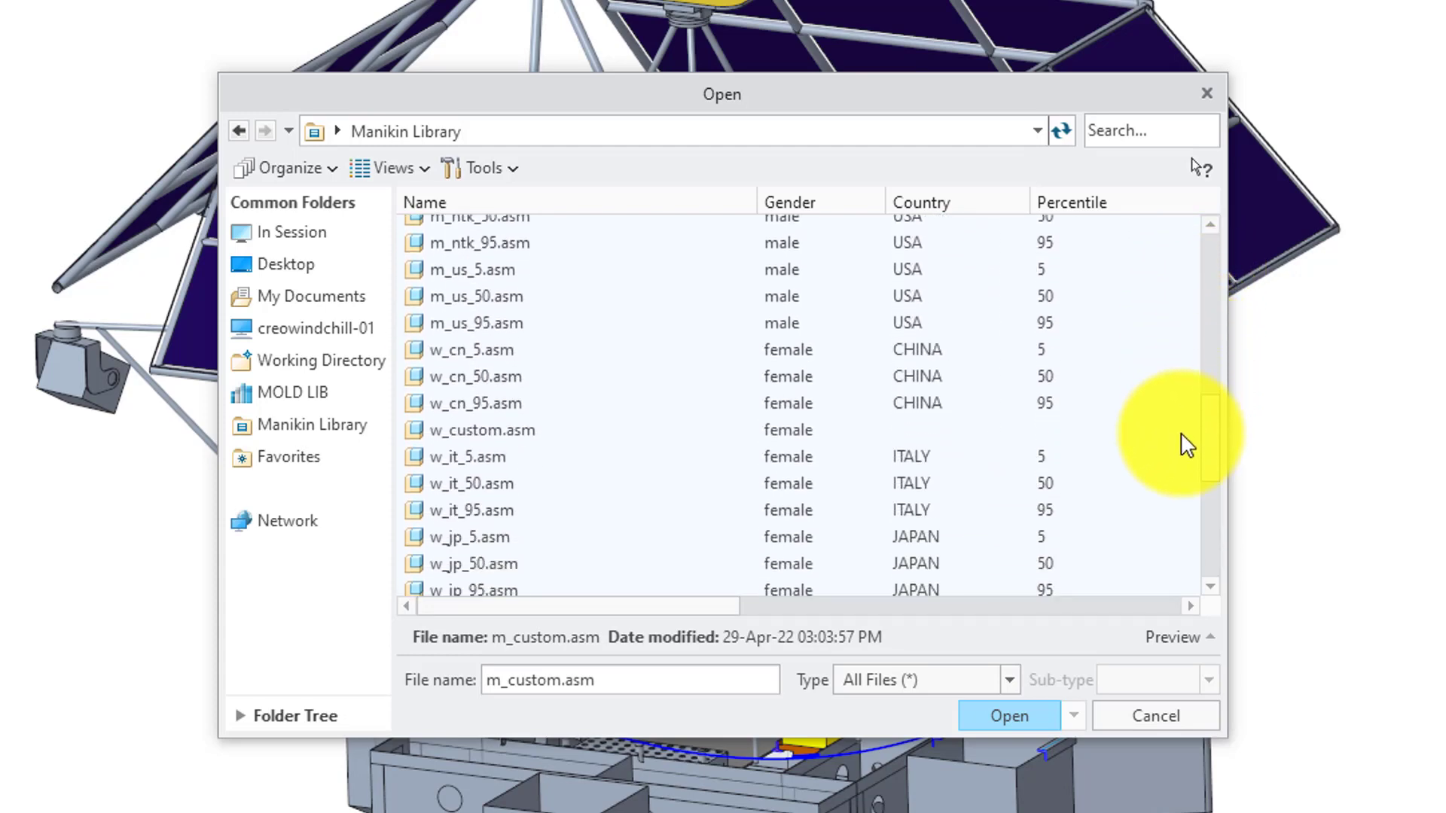
left_click(482, 413)
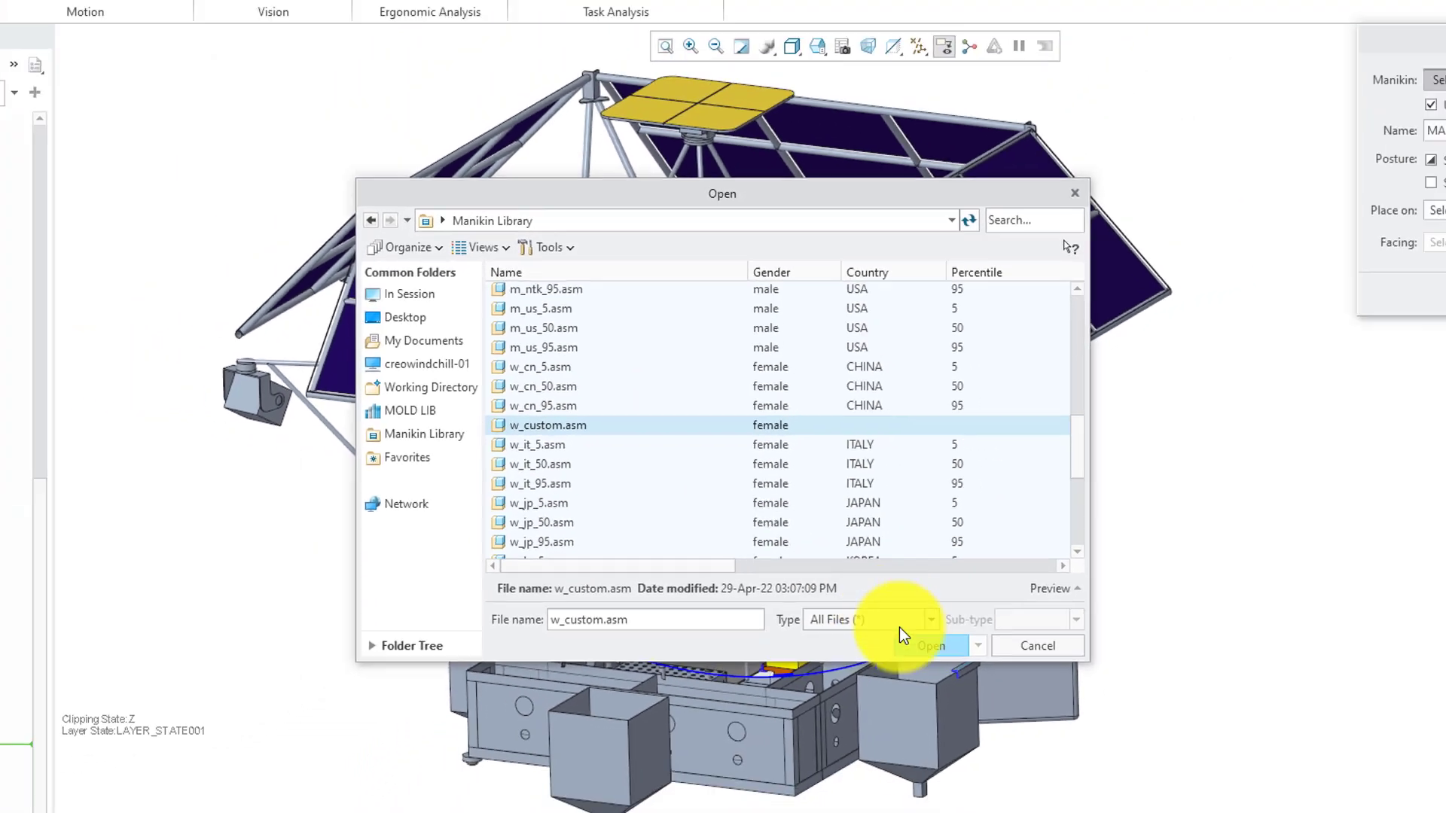
Load w_custom.asm, switch her posture to Sitting and confirm placement on the seat surface.
left_click(931, 647)
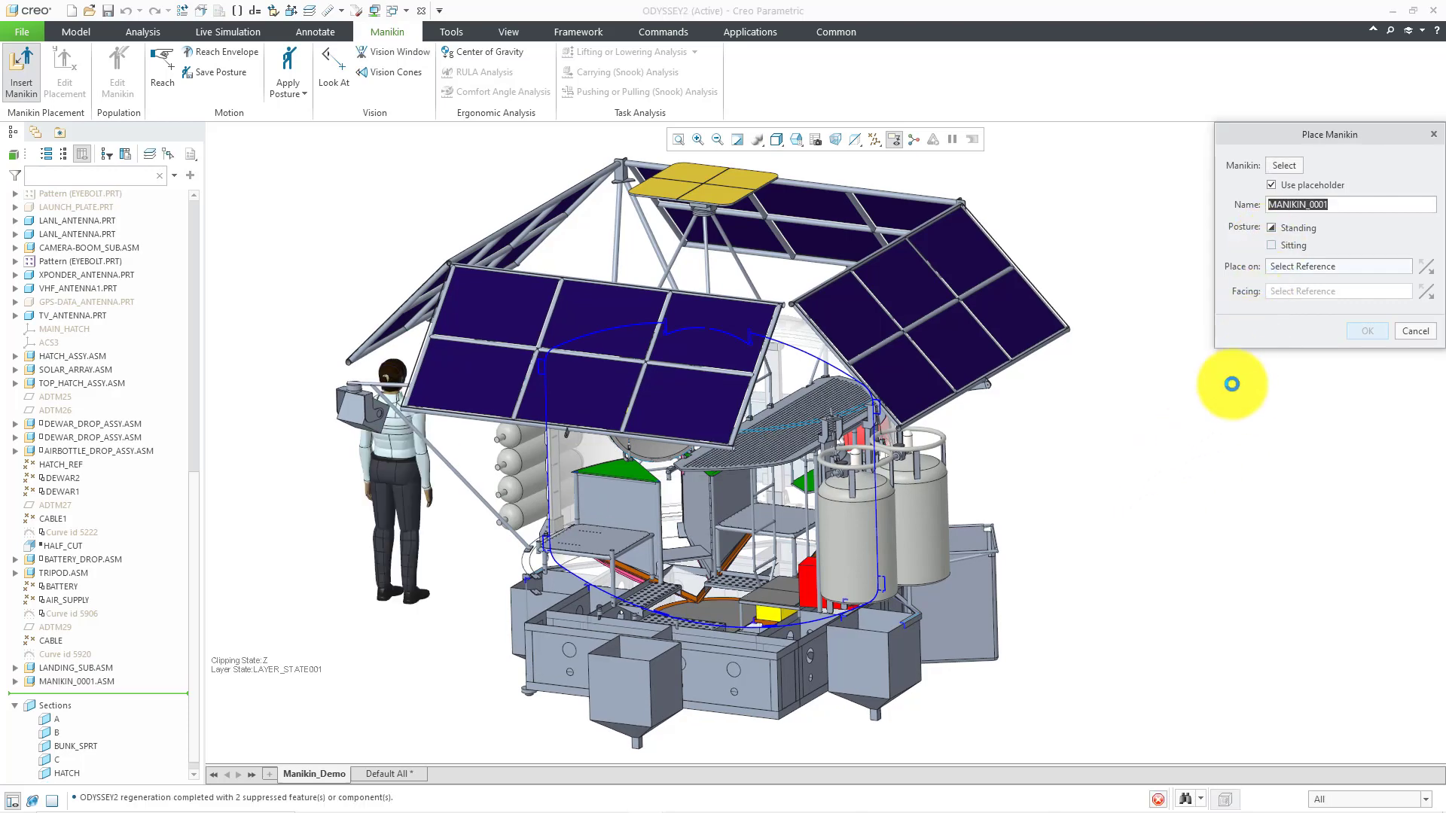
left_click(1271, 244)
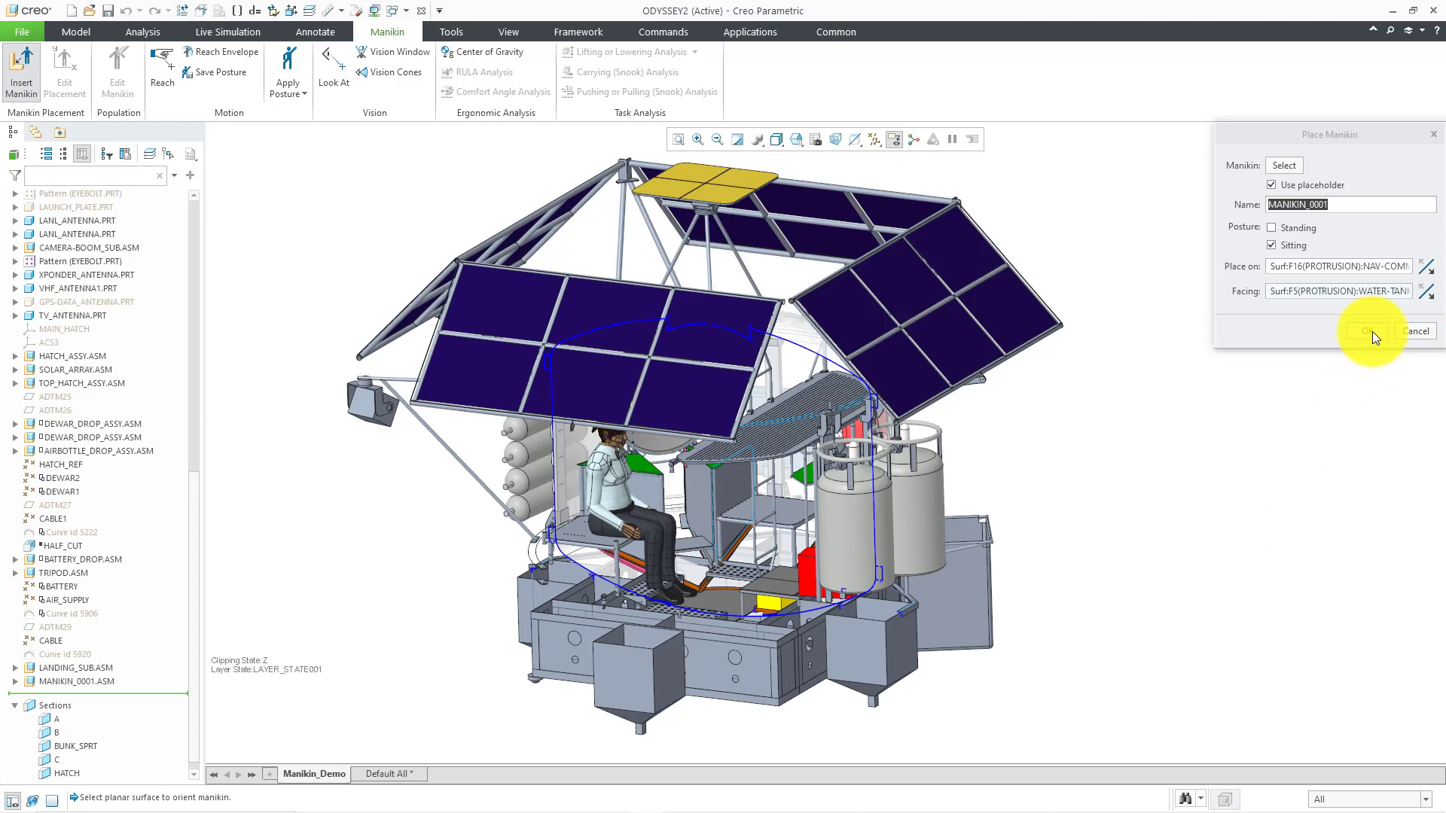
left_click(1371, 329)
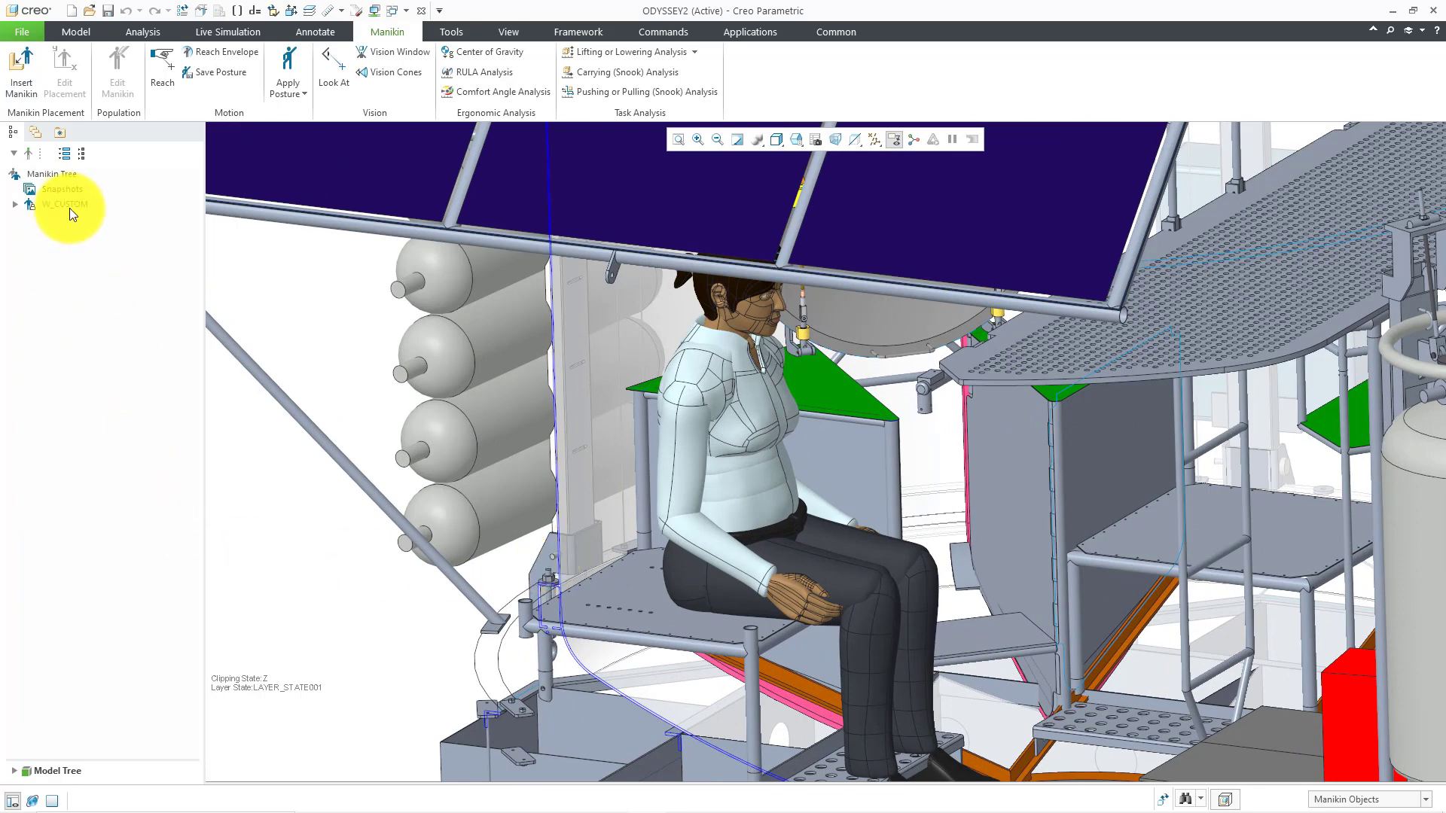
Select W_CUSTOM in the Manikin Tree and drag her to a new spot along the seat.
left_click(63, 205)
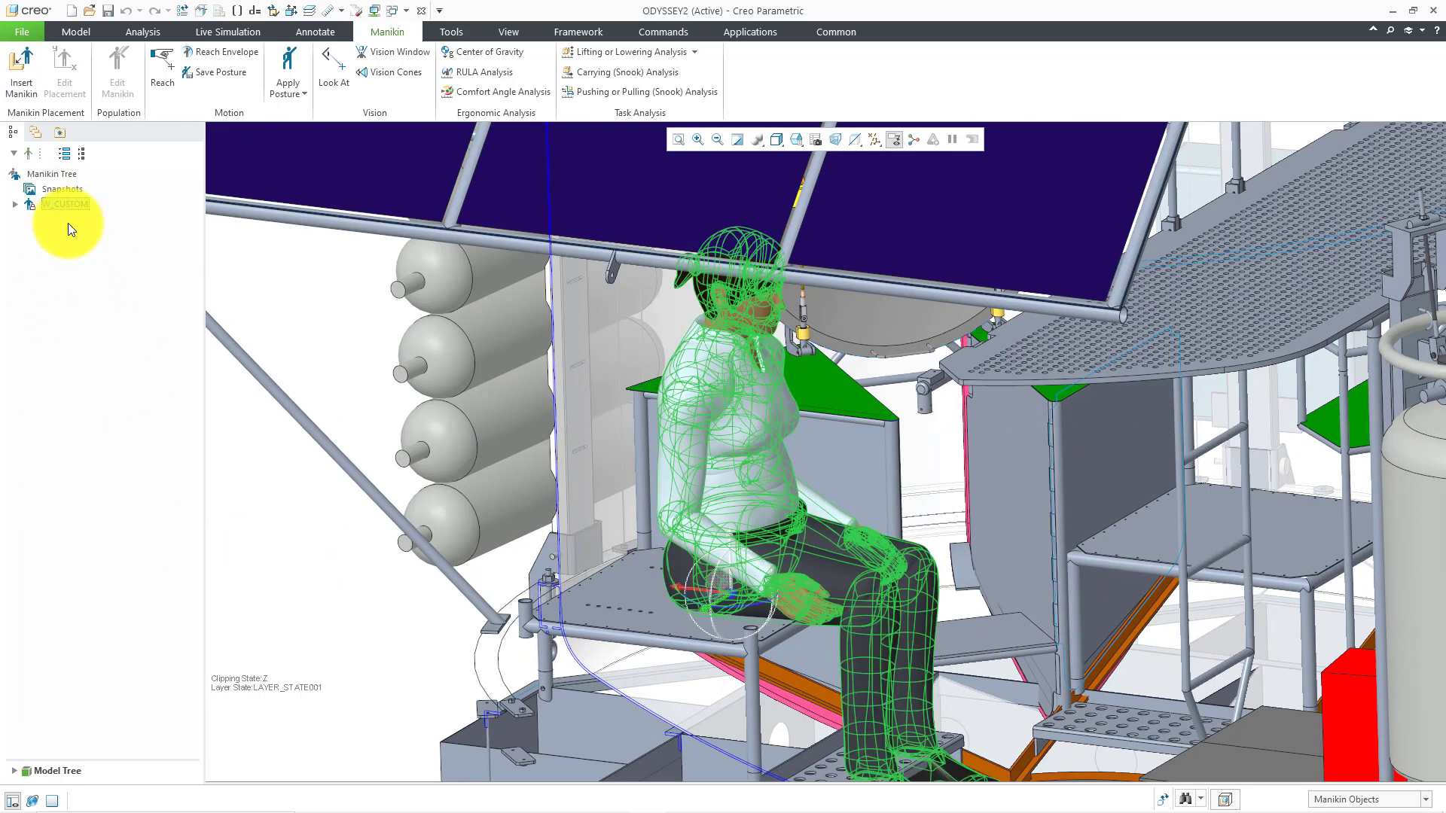
left_click(676, 590)
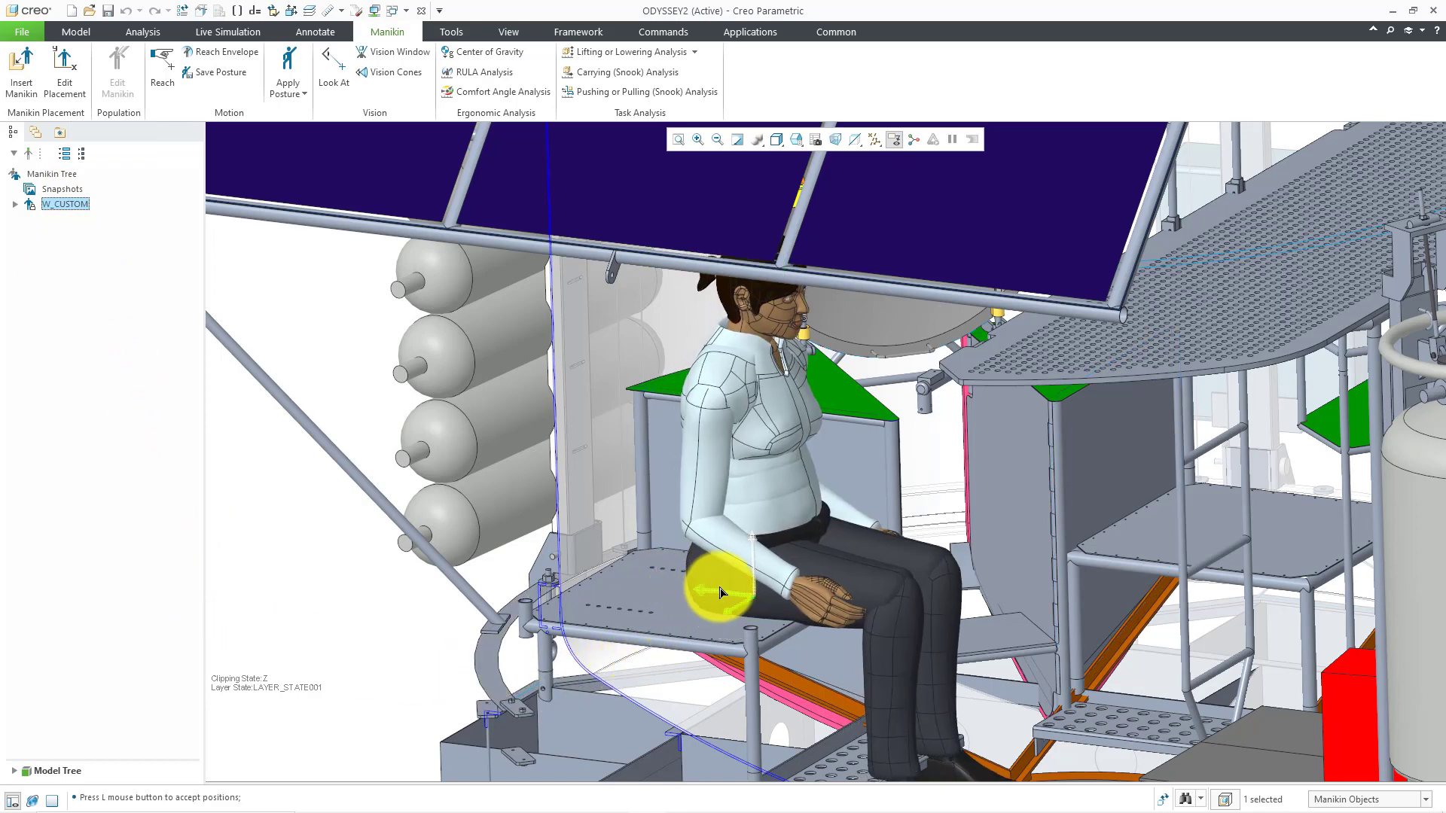
left_click_drag(722, 590, 672, 586)
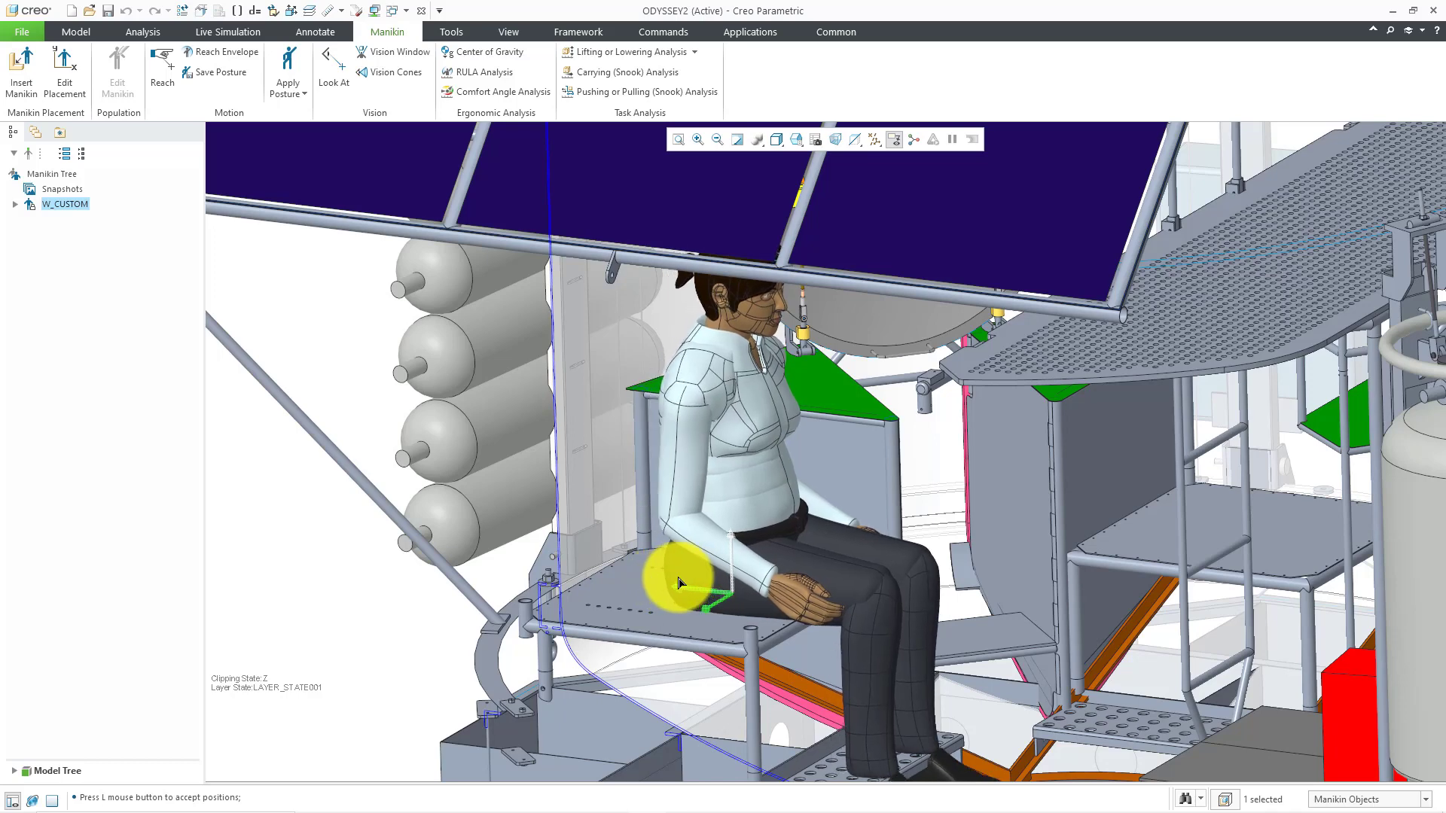
left_click_drag(678, 582, 729, 609)
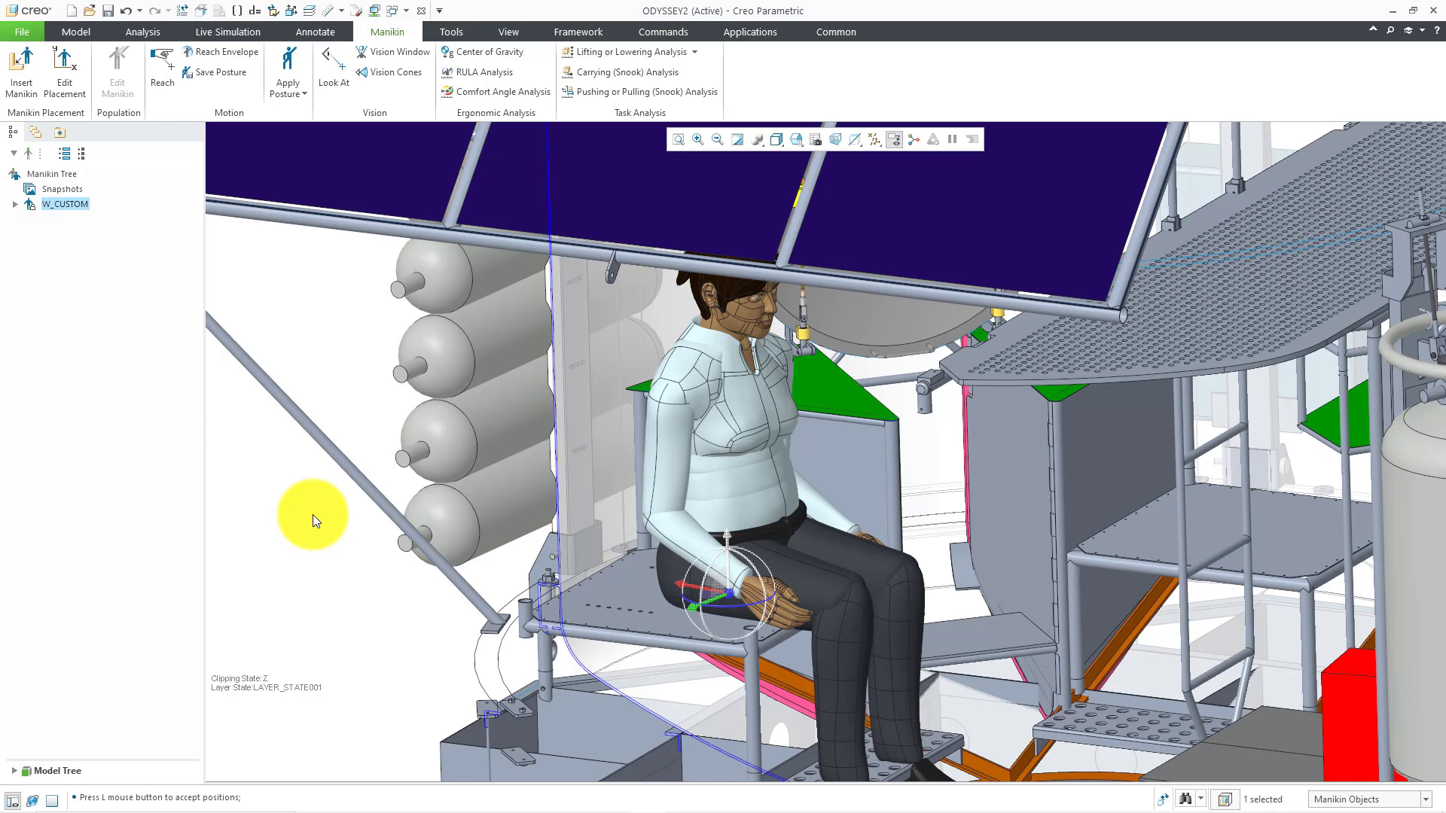
mouse_move(632, 537)
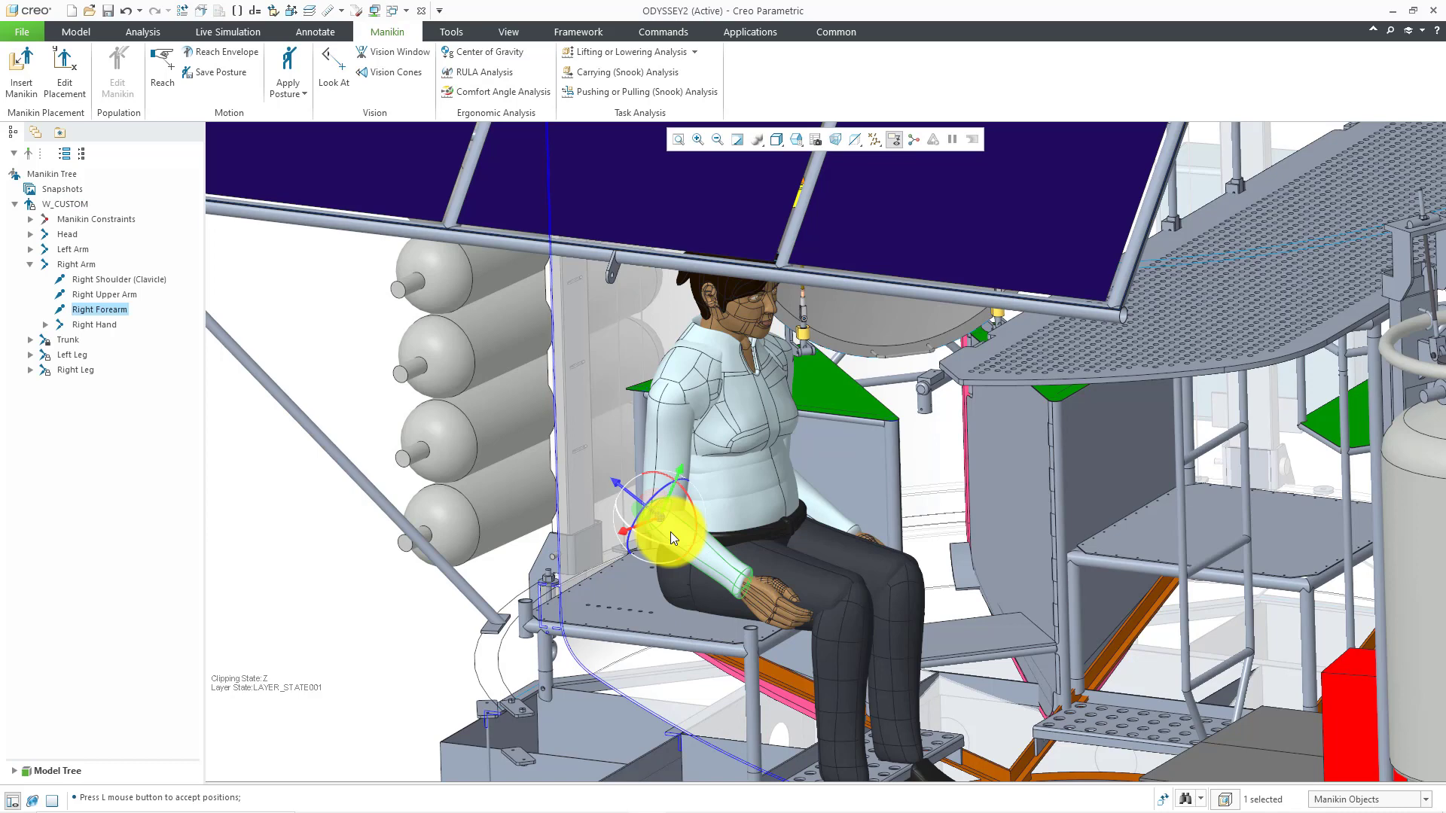
Rotate the right forearm with the dragger until the hand is raised in front of the chest.
left_click_drag(673, 526, 696, 535)
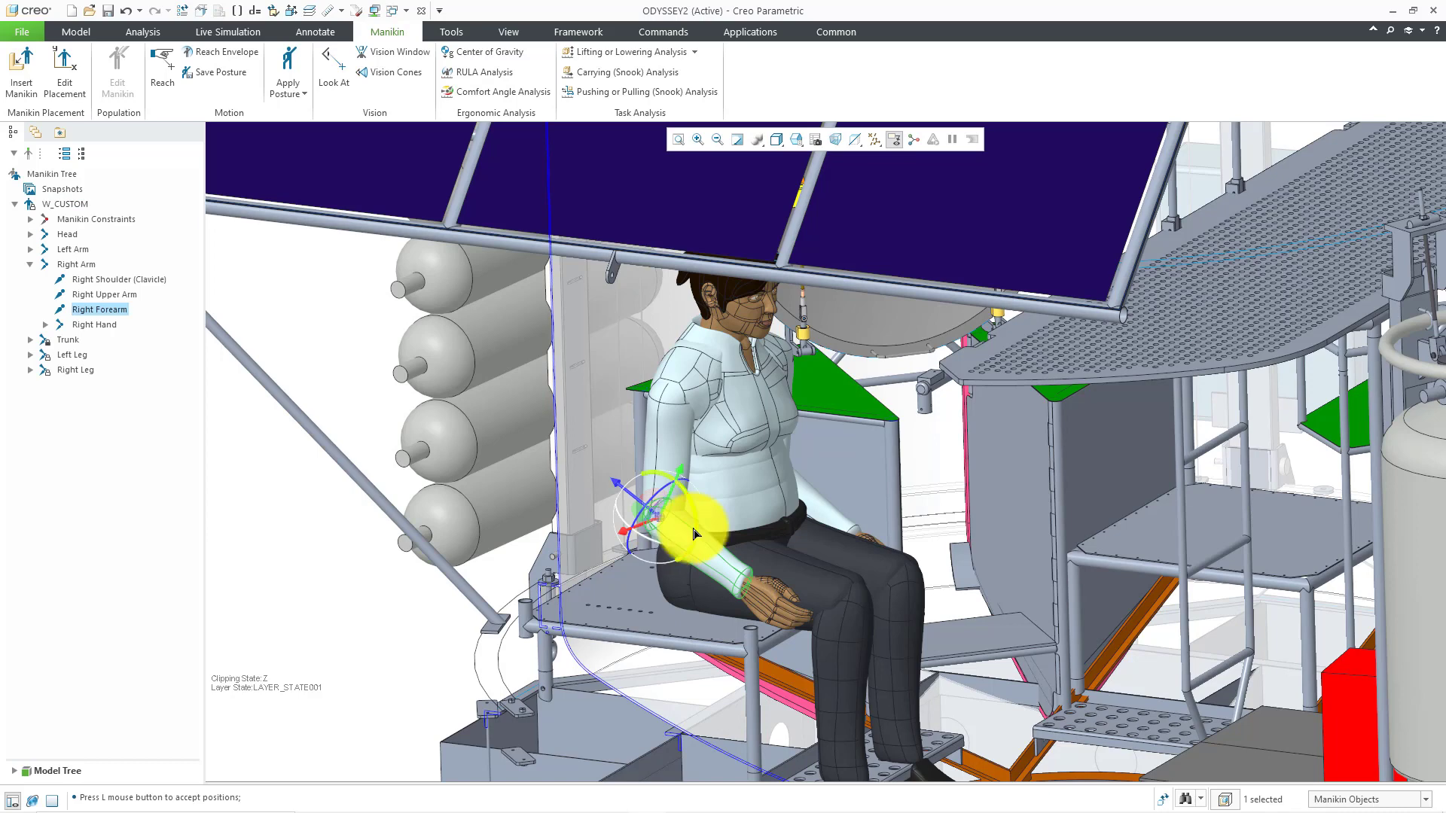
left_click_drag(692, 517, 660, 512)
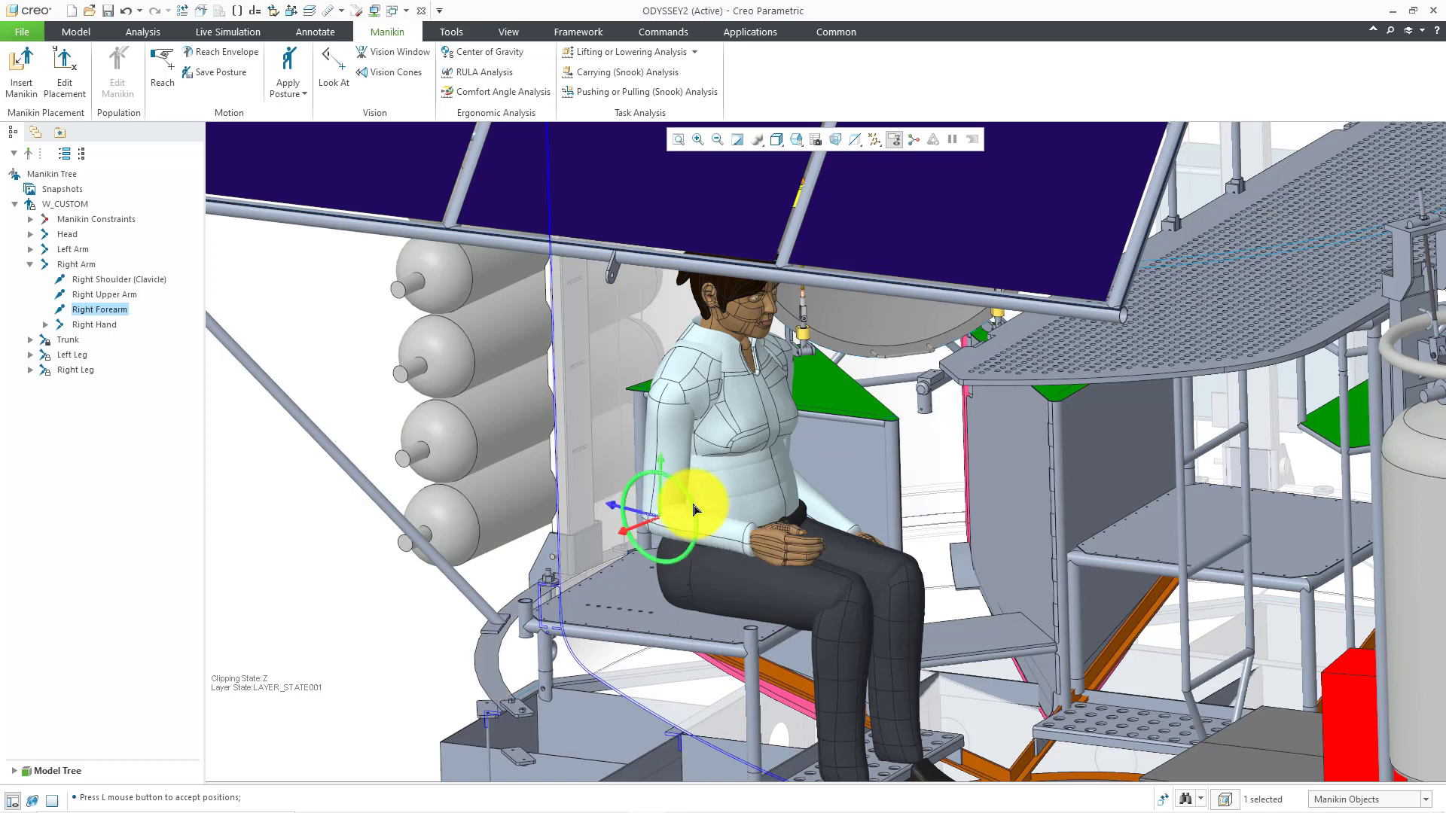
left_click_drag(686, 499, 656, 521)
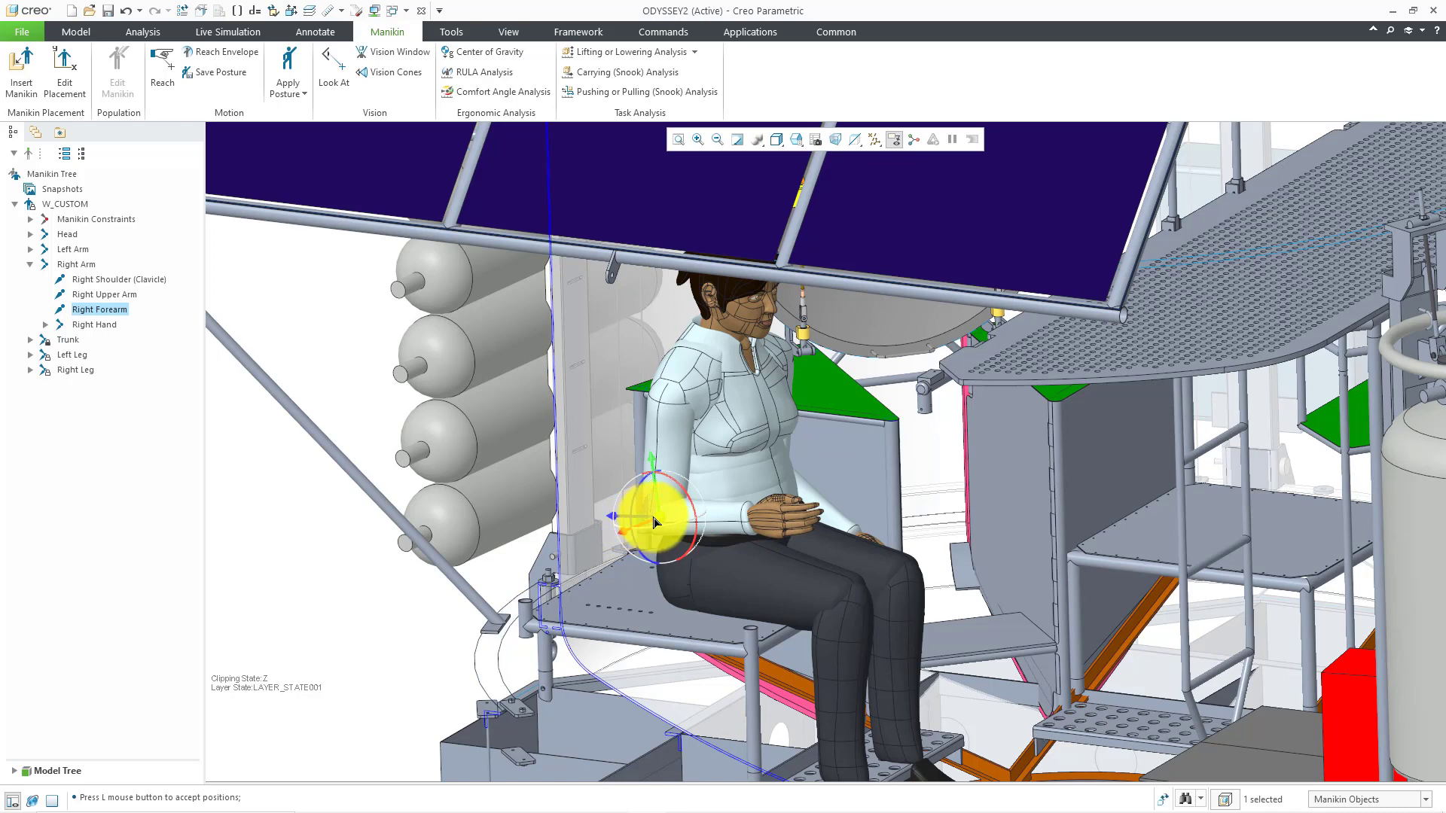
left_click_drag(655, 517, 705, 508)
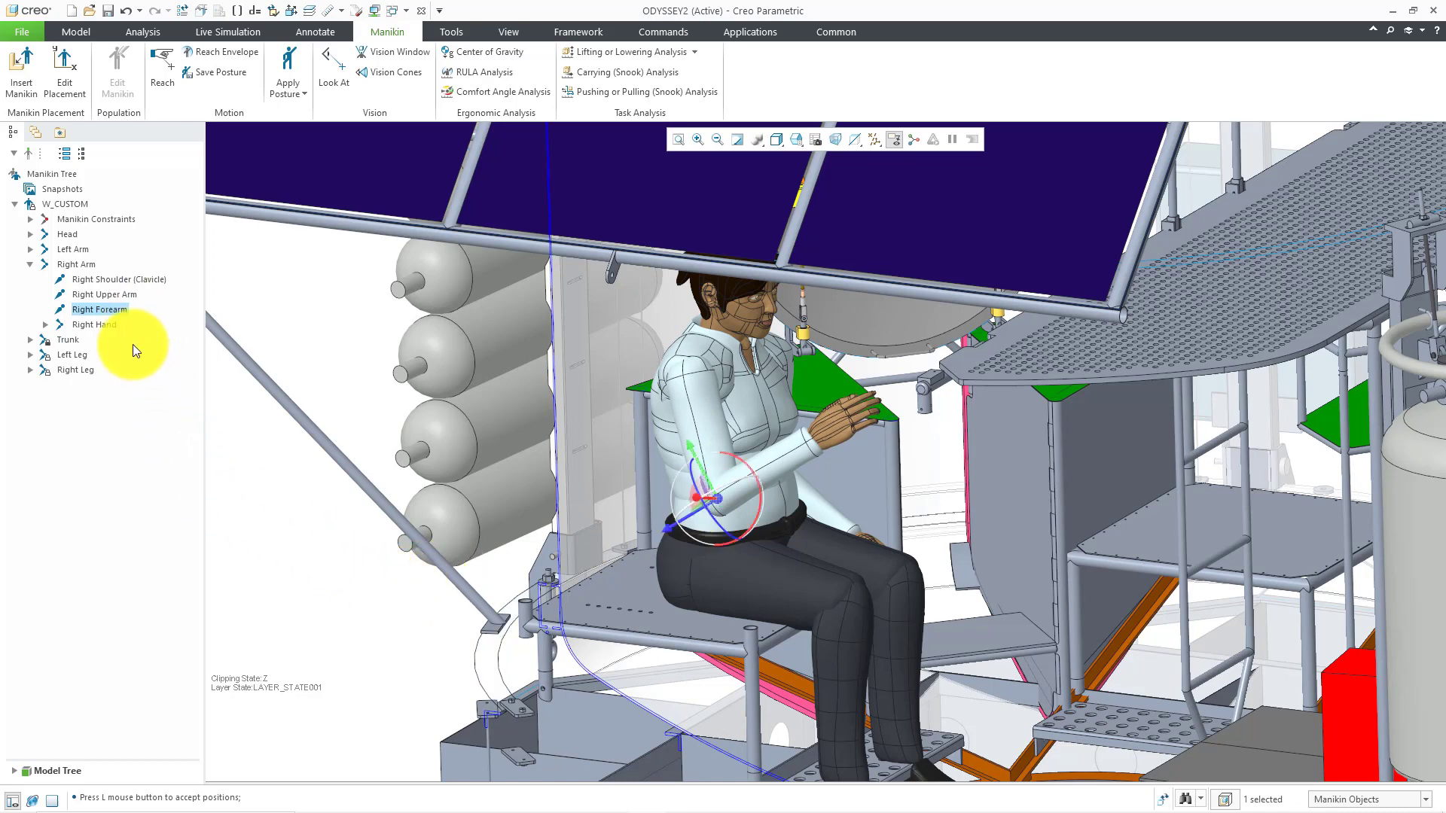
mouse_move(142, 369)
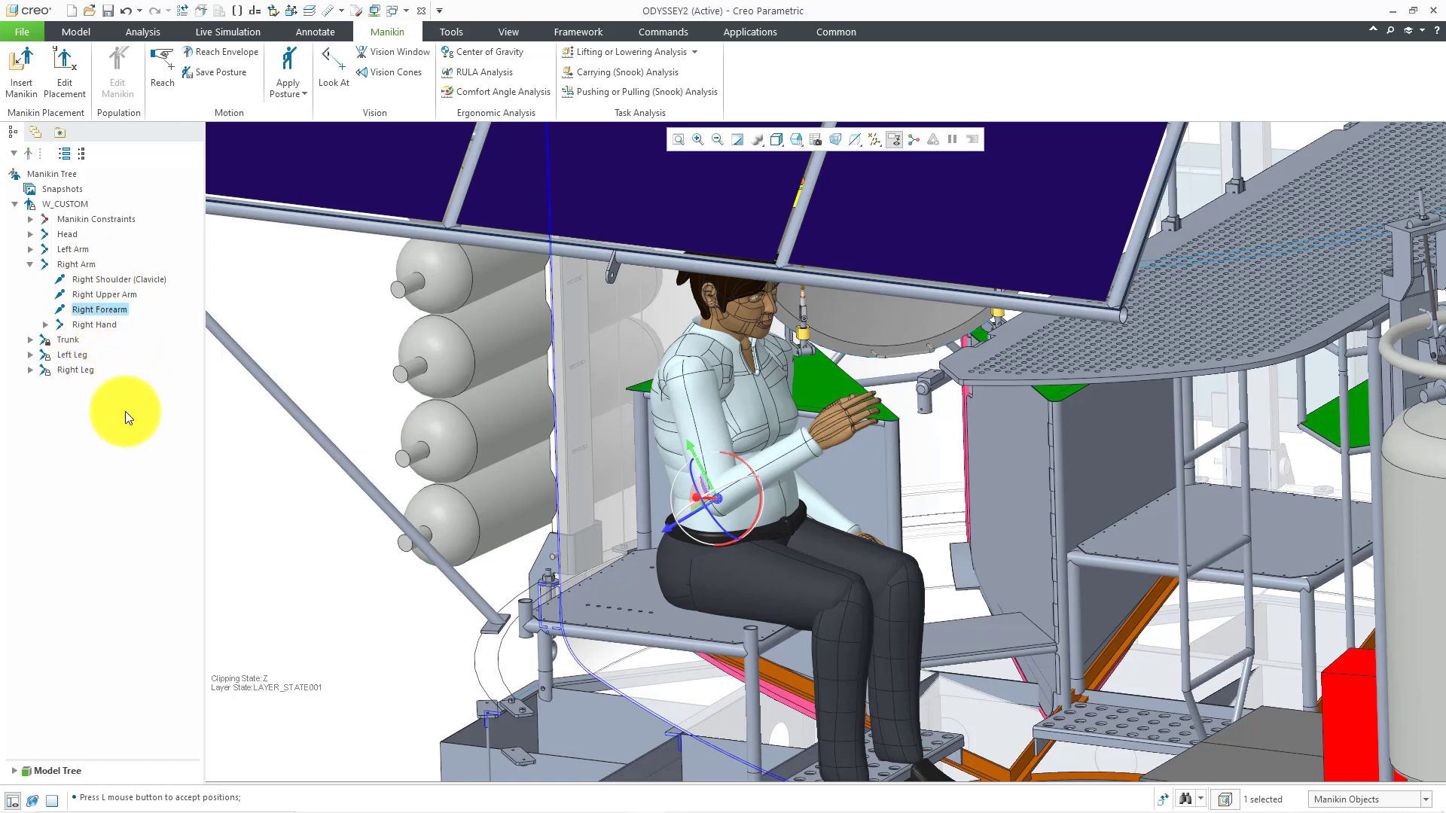
mouse_move(166, 435)
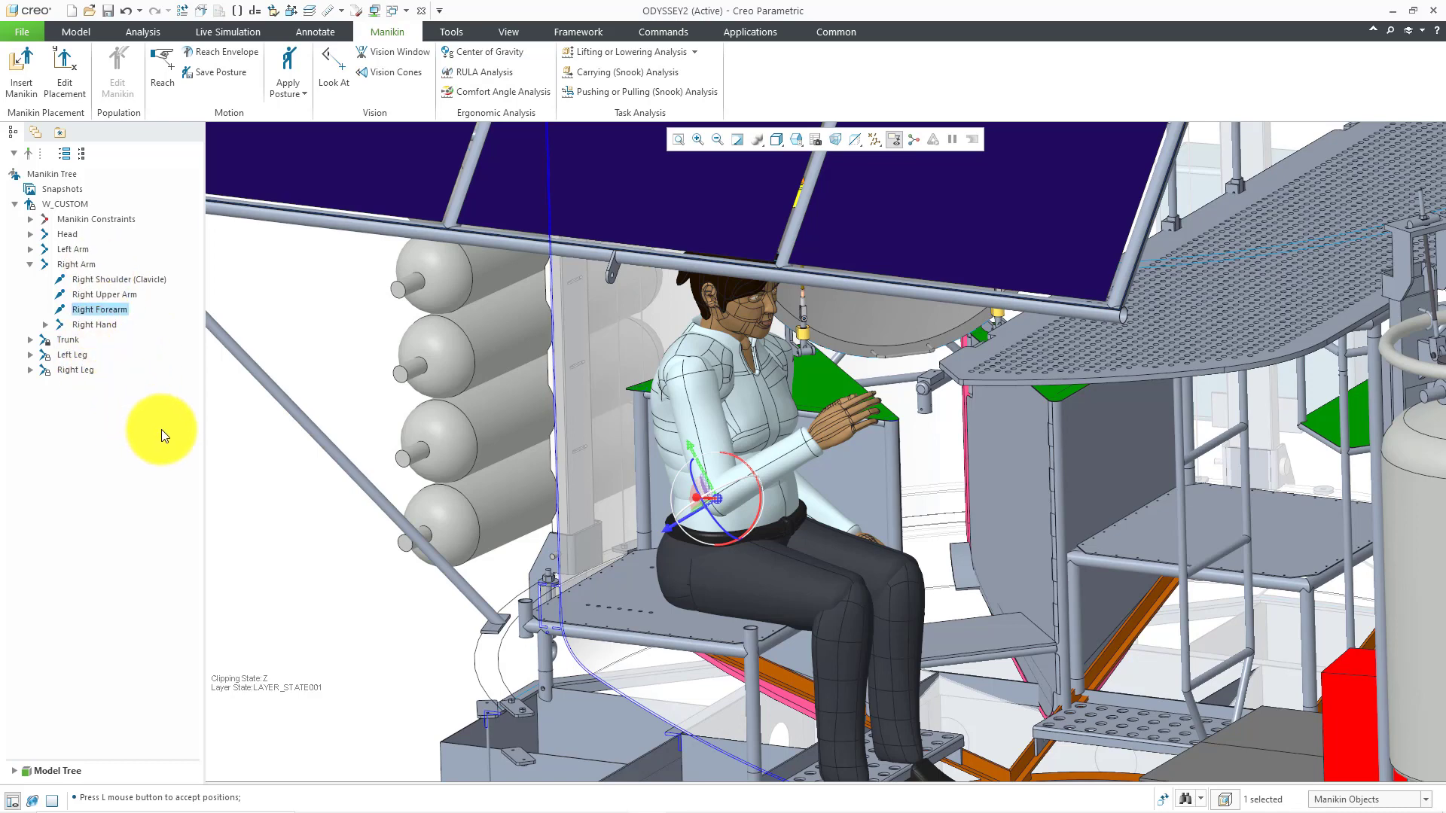
mouse_move(168, 439)
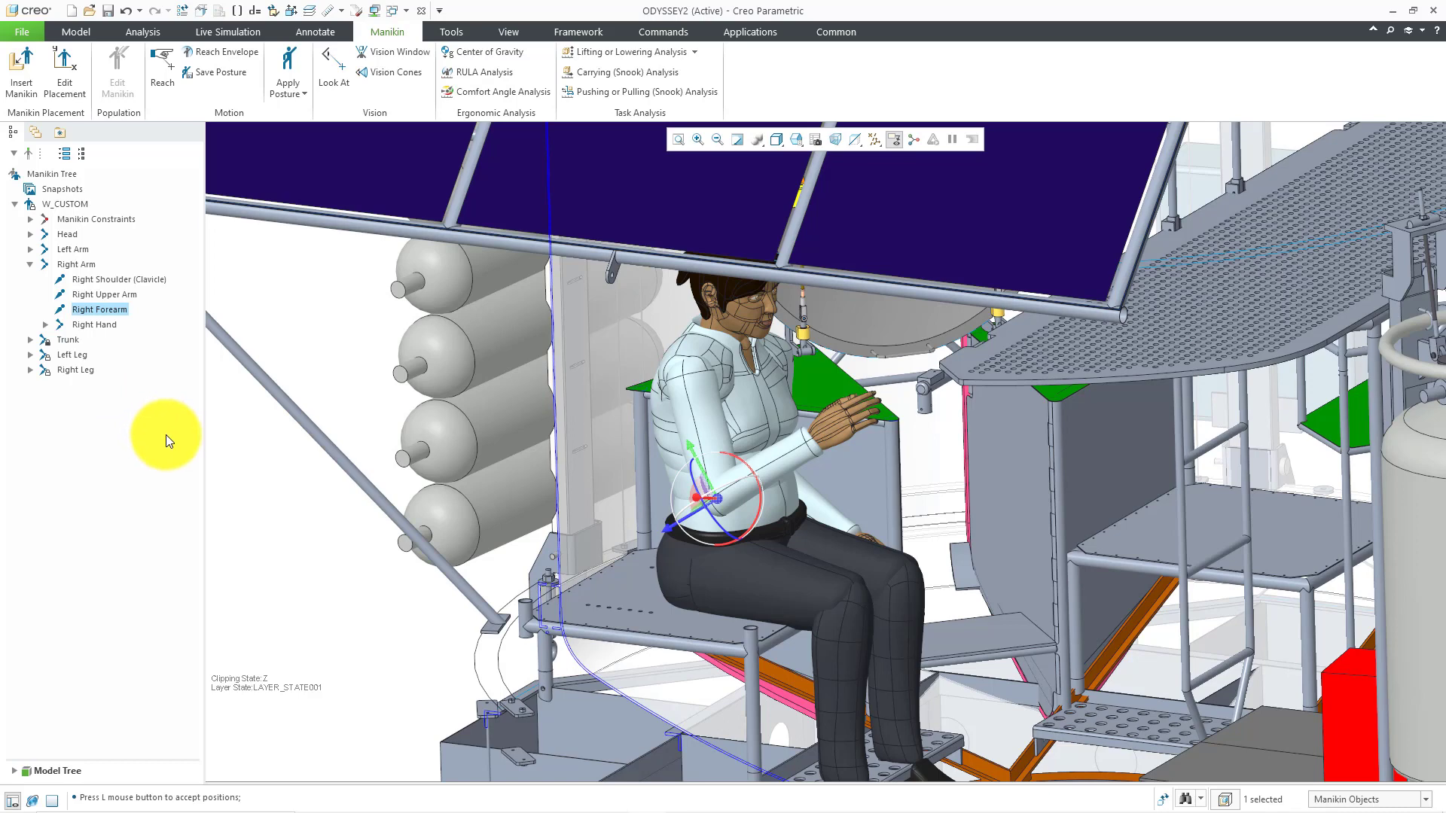
mouse_move(226, 439)
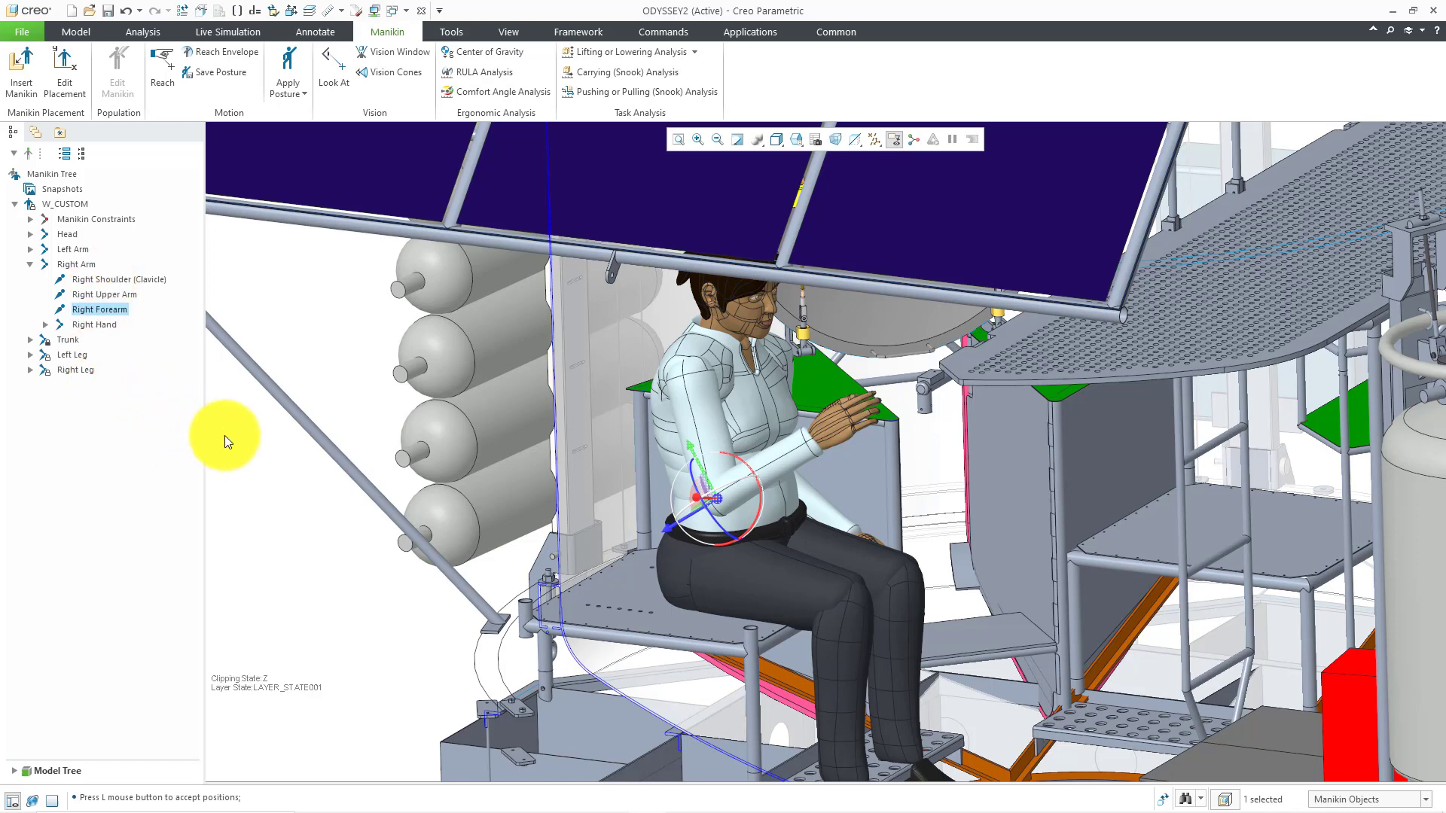
mouse_move(300, 464)
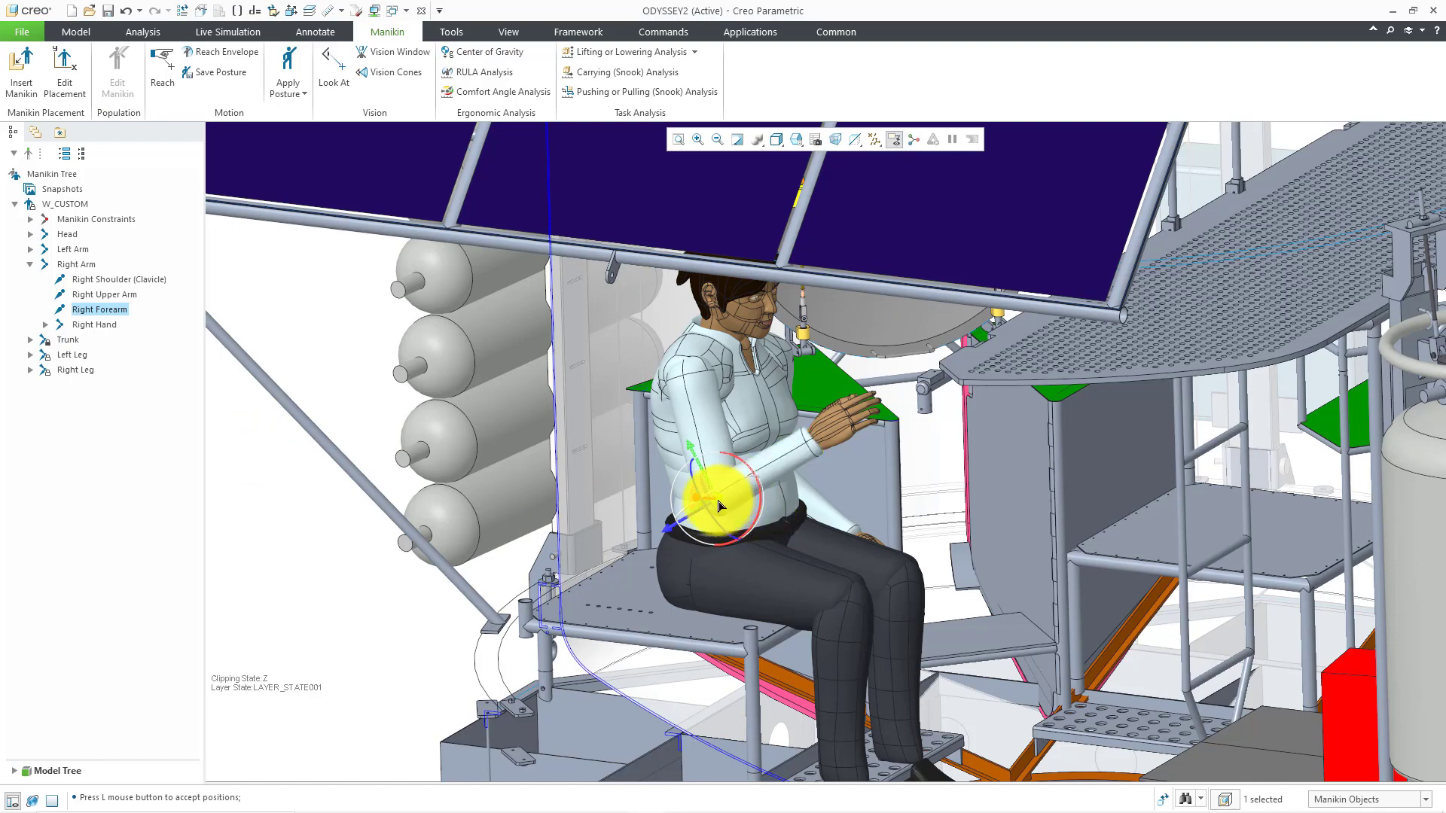
Apply Lock DOF Z to the right forearm, Lock All DOFs to the right shin, Fix Segment to the skull.
right_click(717, 506)
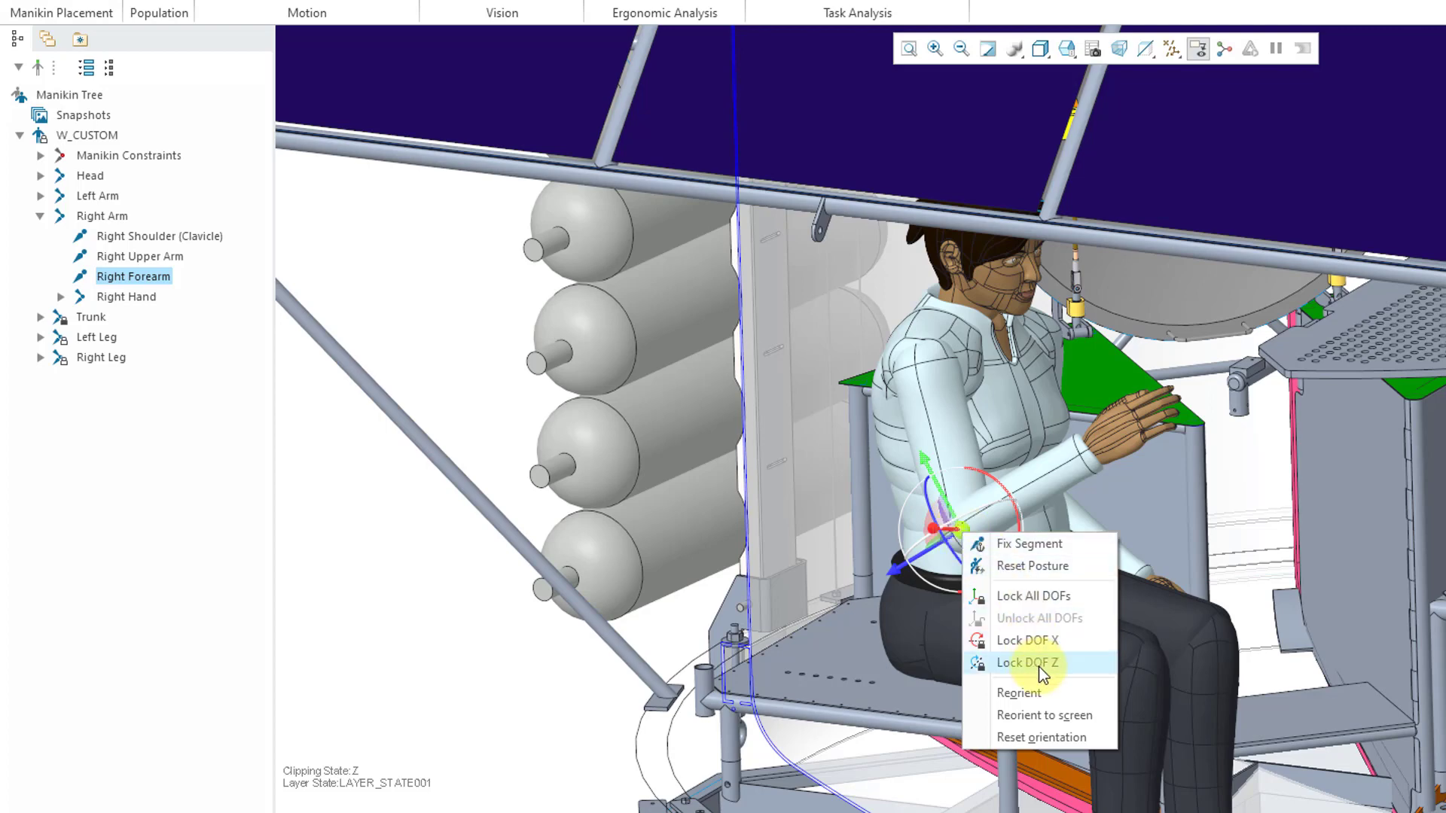
left_click(1028, 663)
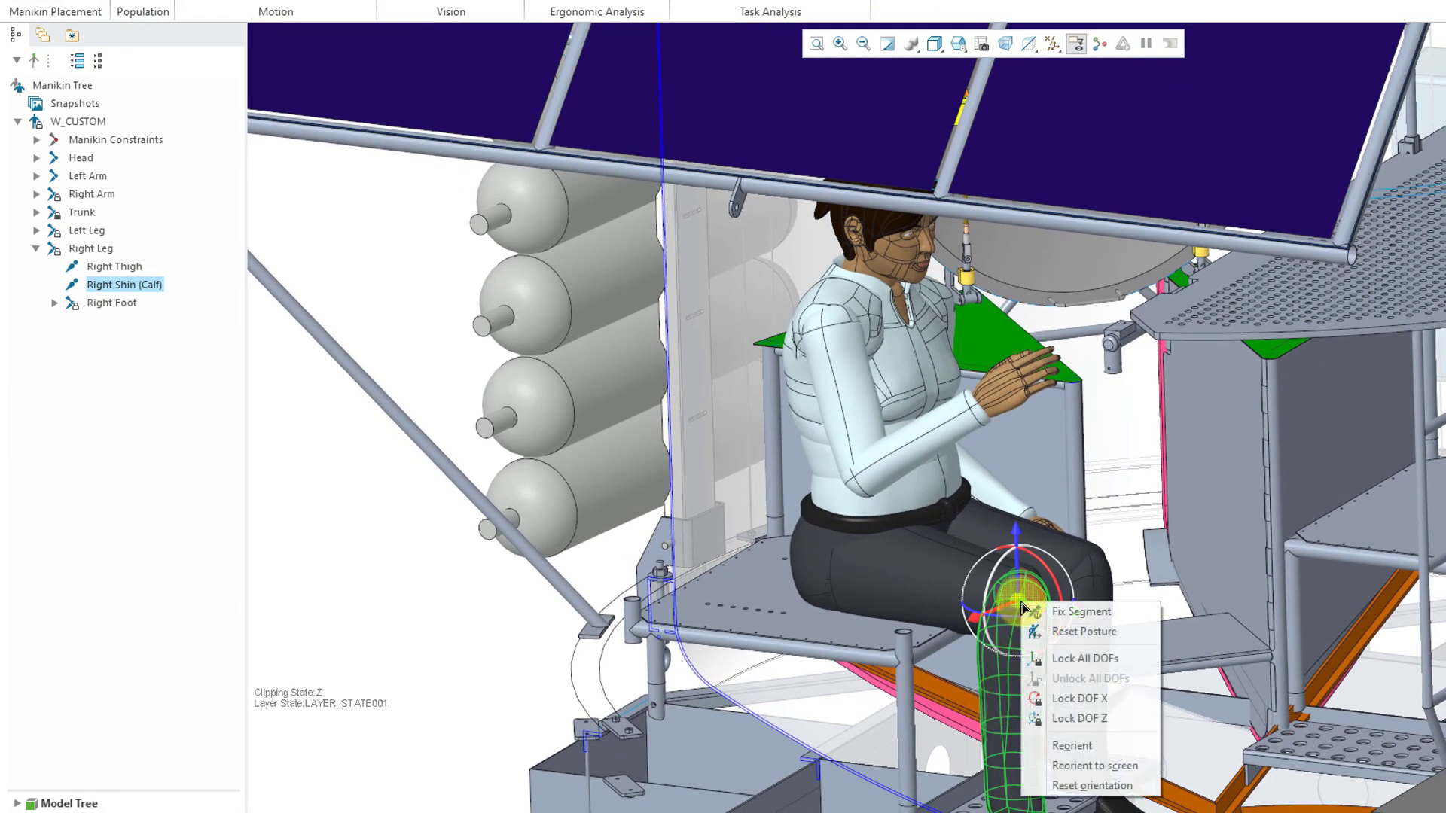
mouse_move(1078, 678)
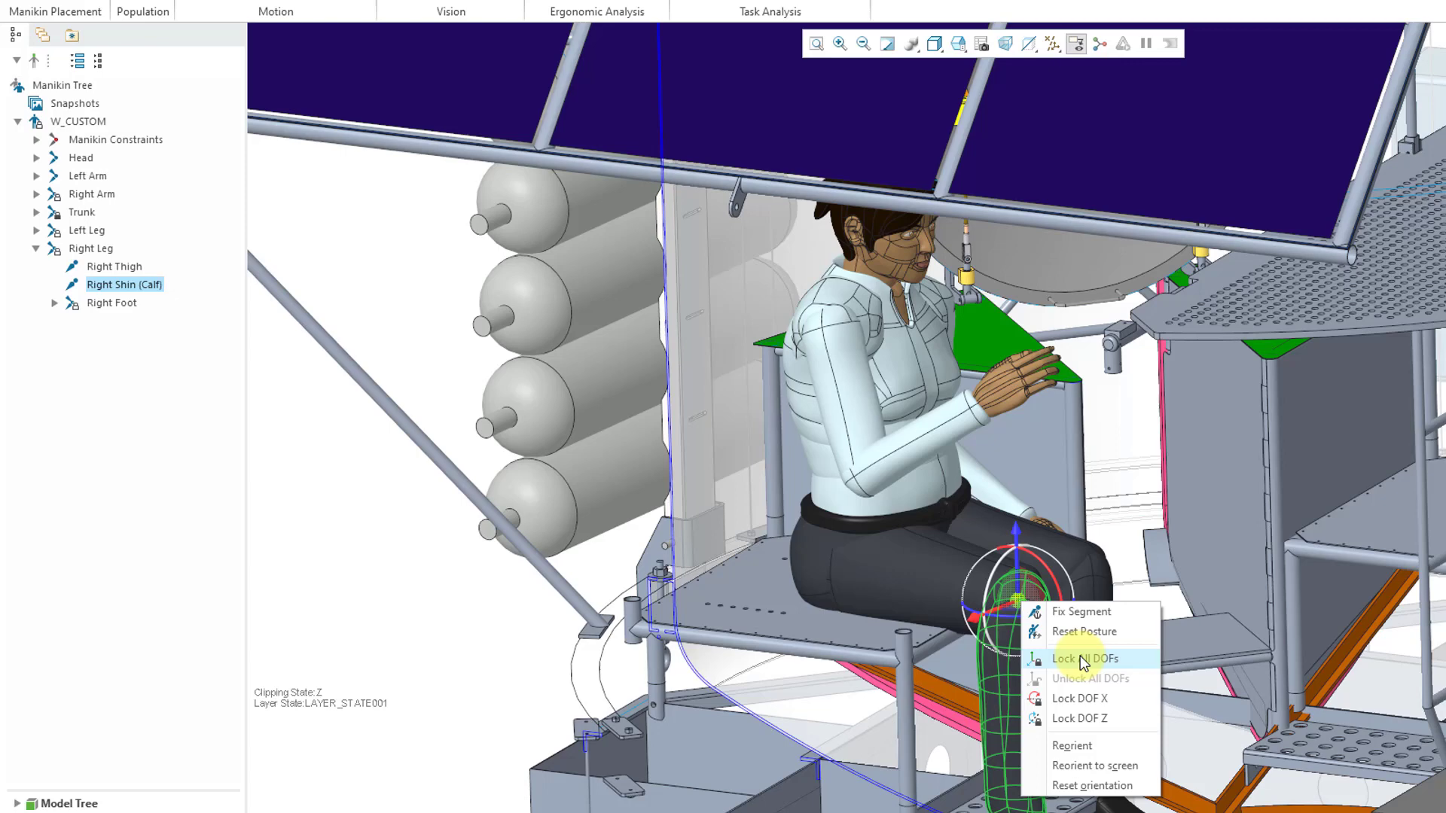
left_click(1084, 658)
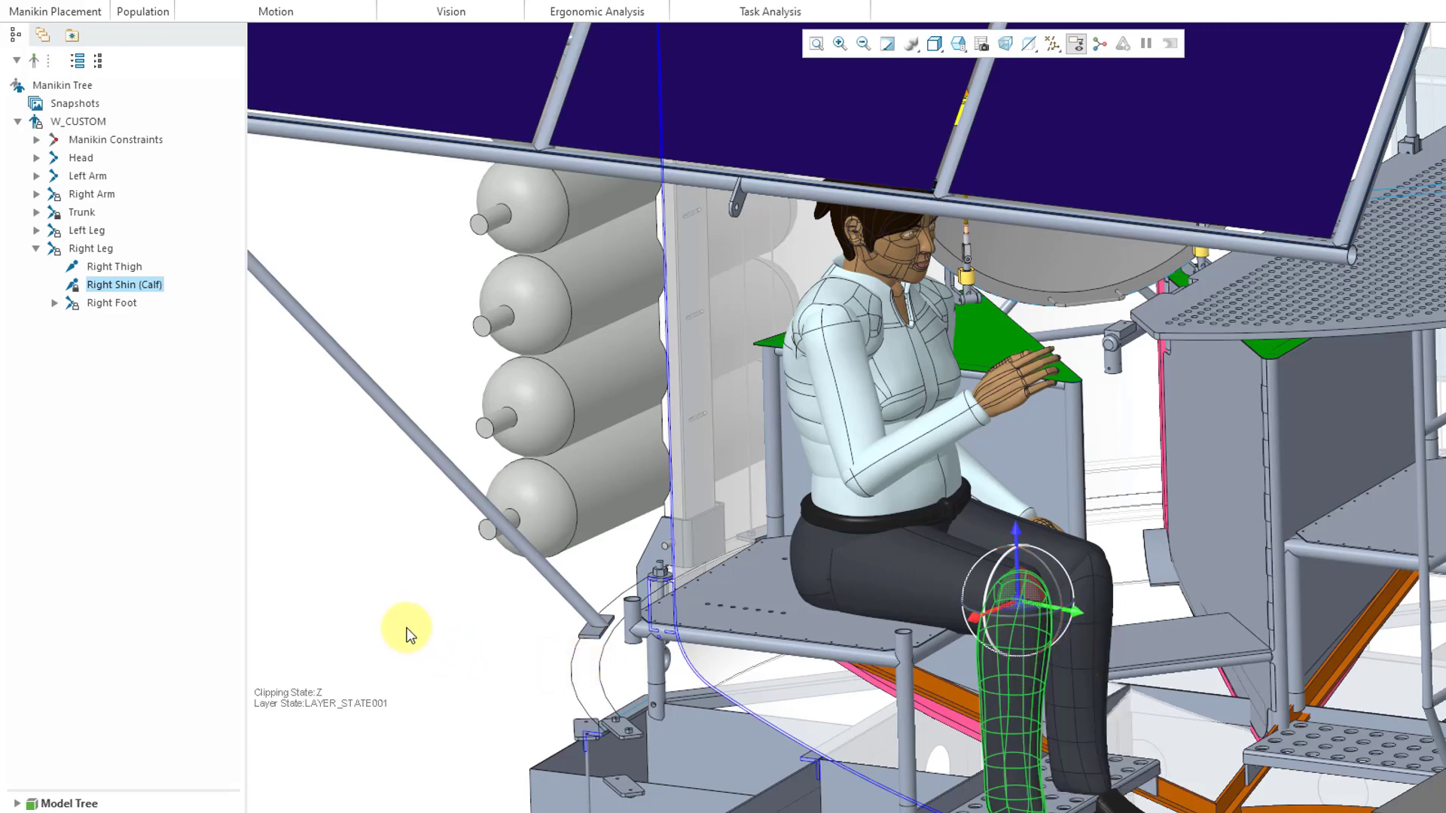
mouse_move(72, 295)
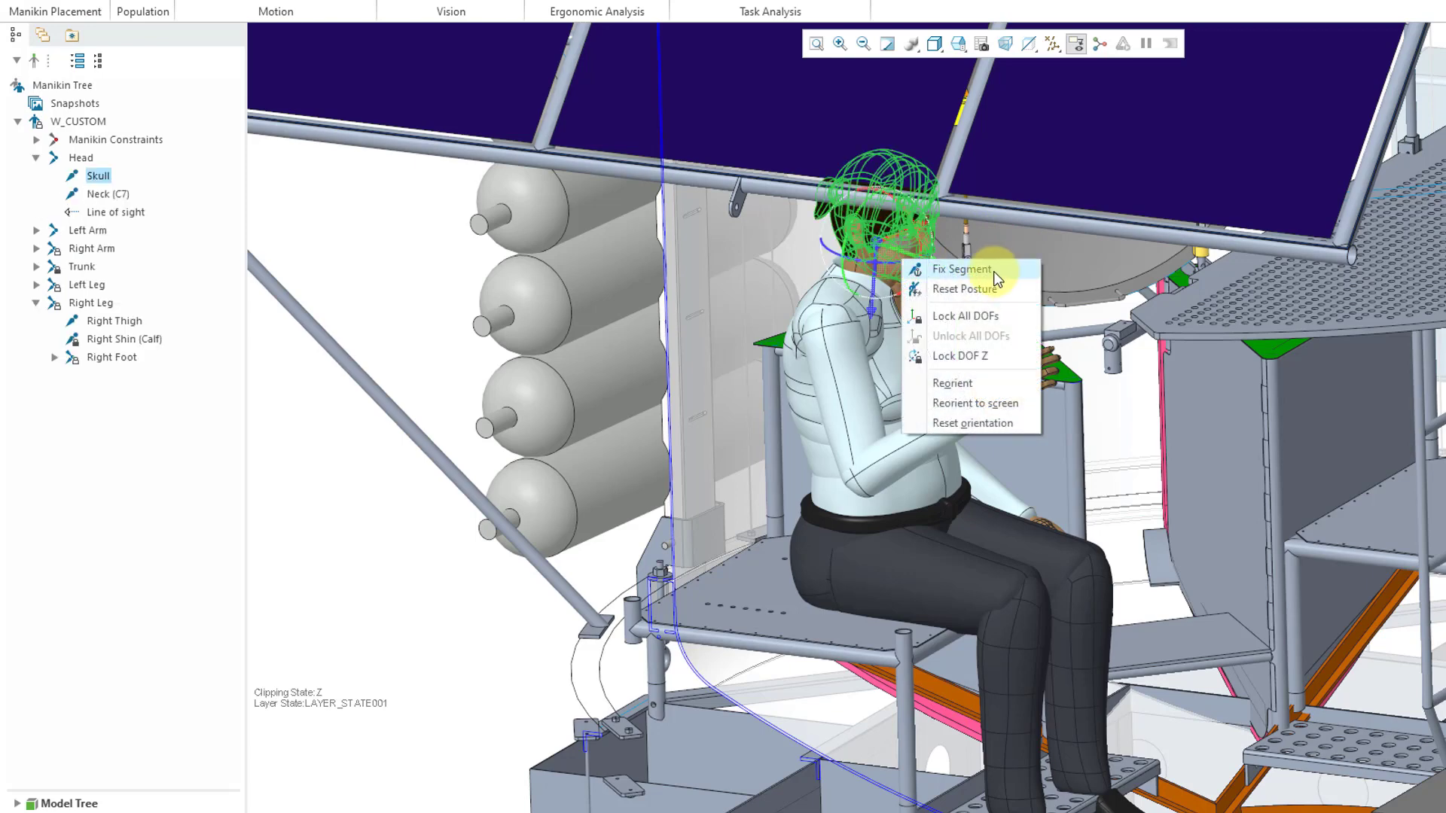
left_click(963, 288)
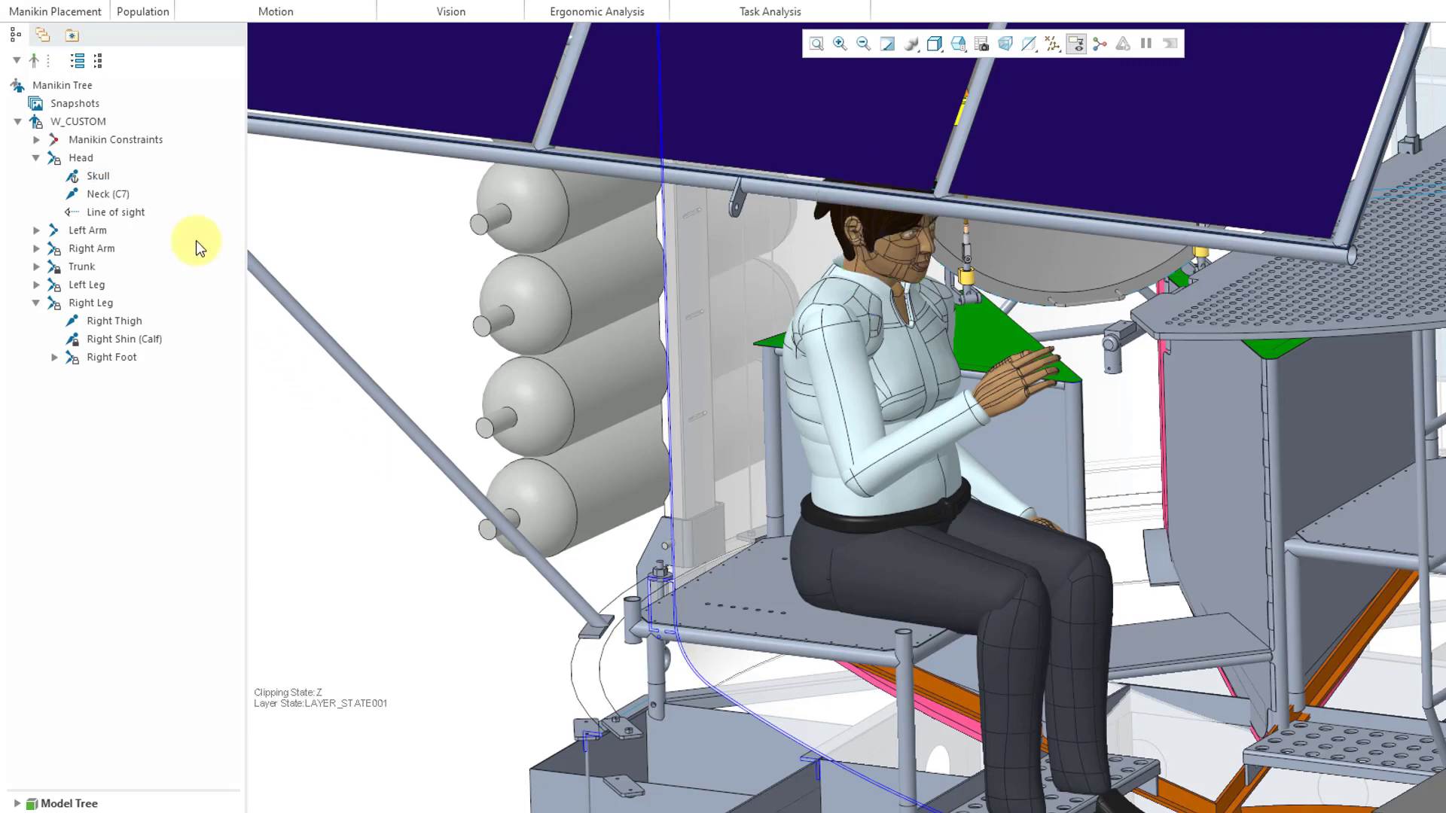
right_click(83, 175)
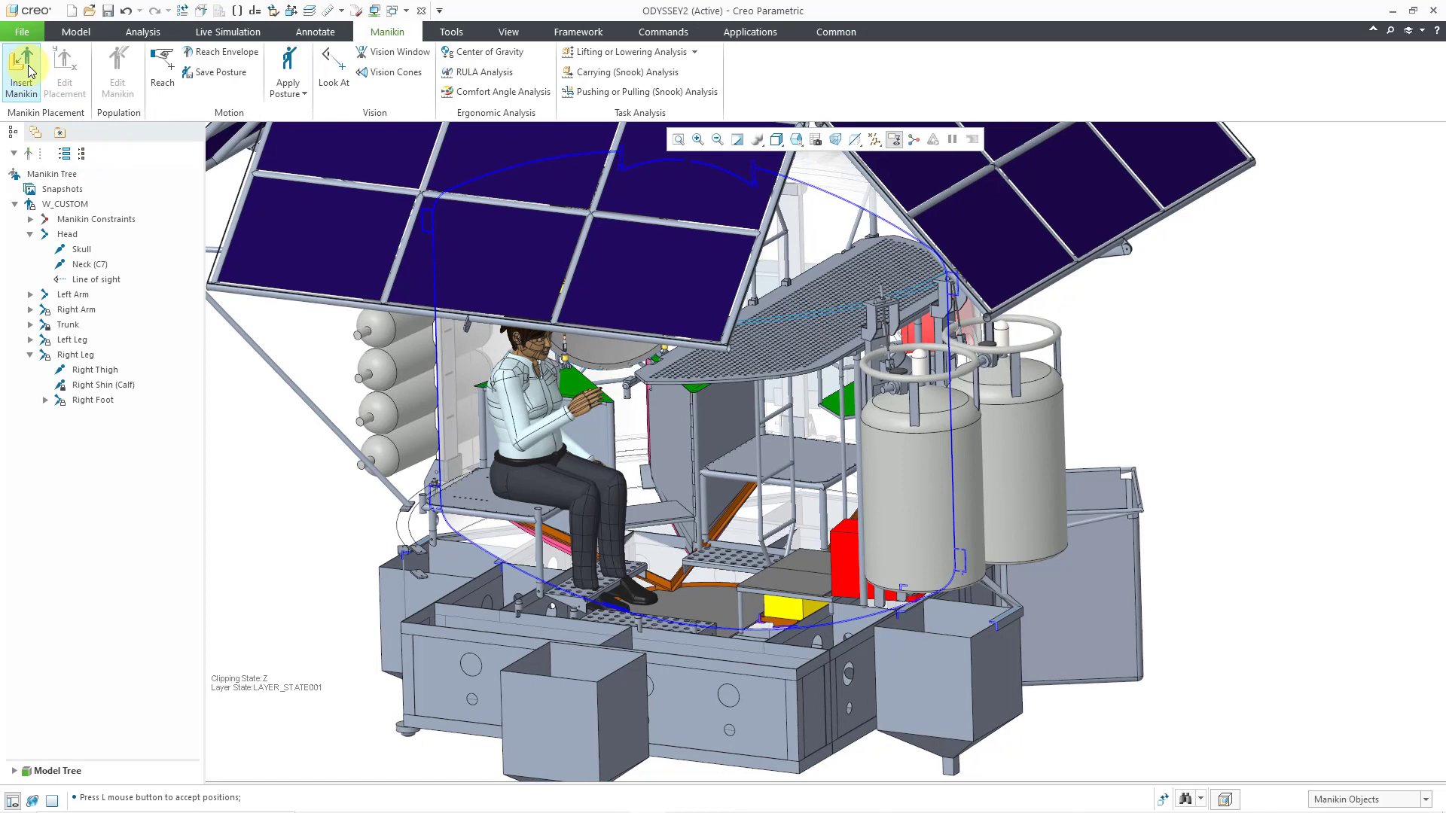
Insert kidm10_us_50.asm standing on the upper platform surface and confirm.
left_click(18, 71)
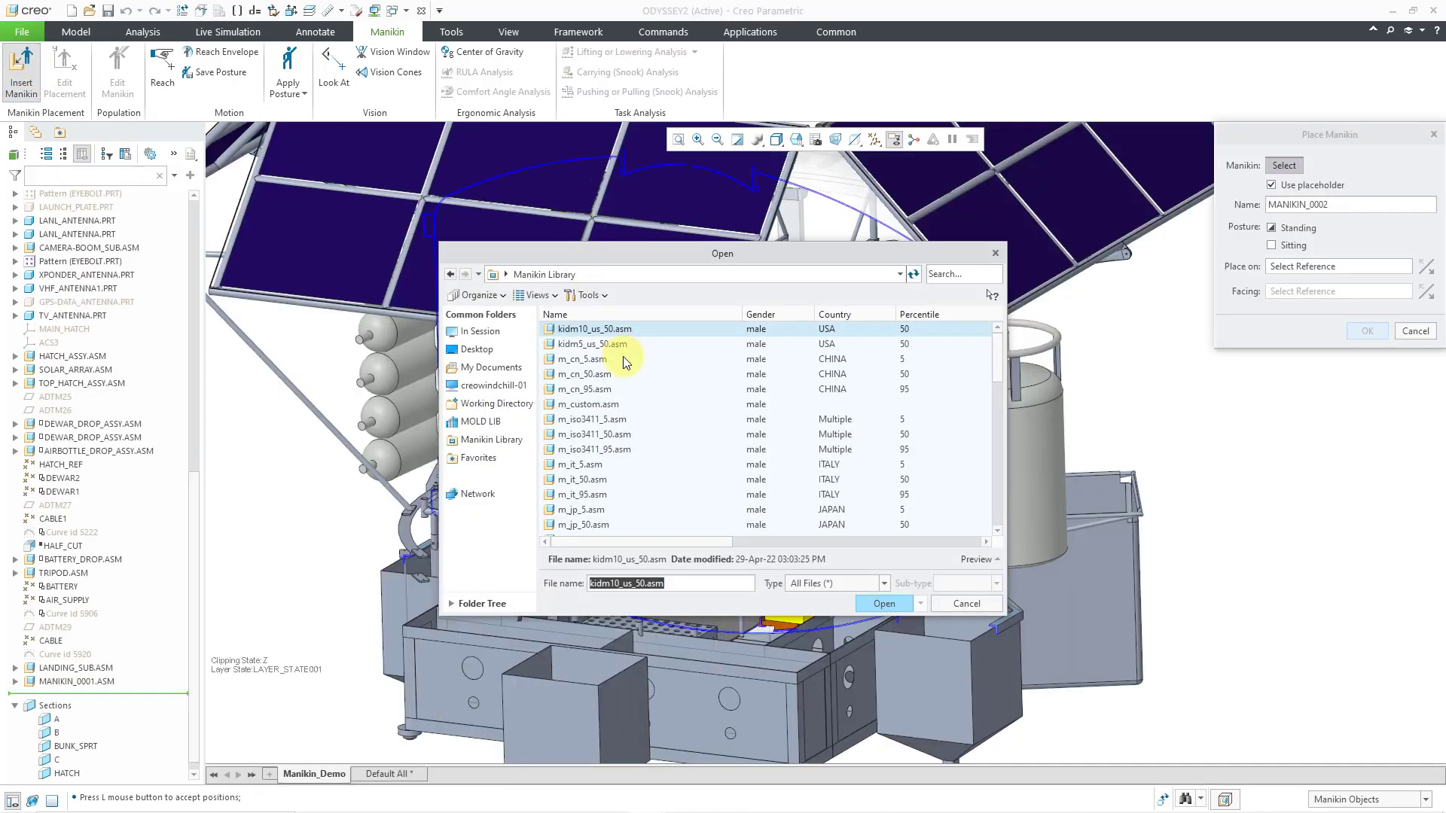
left_click(884, 603)
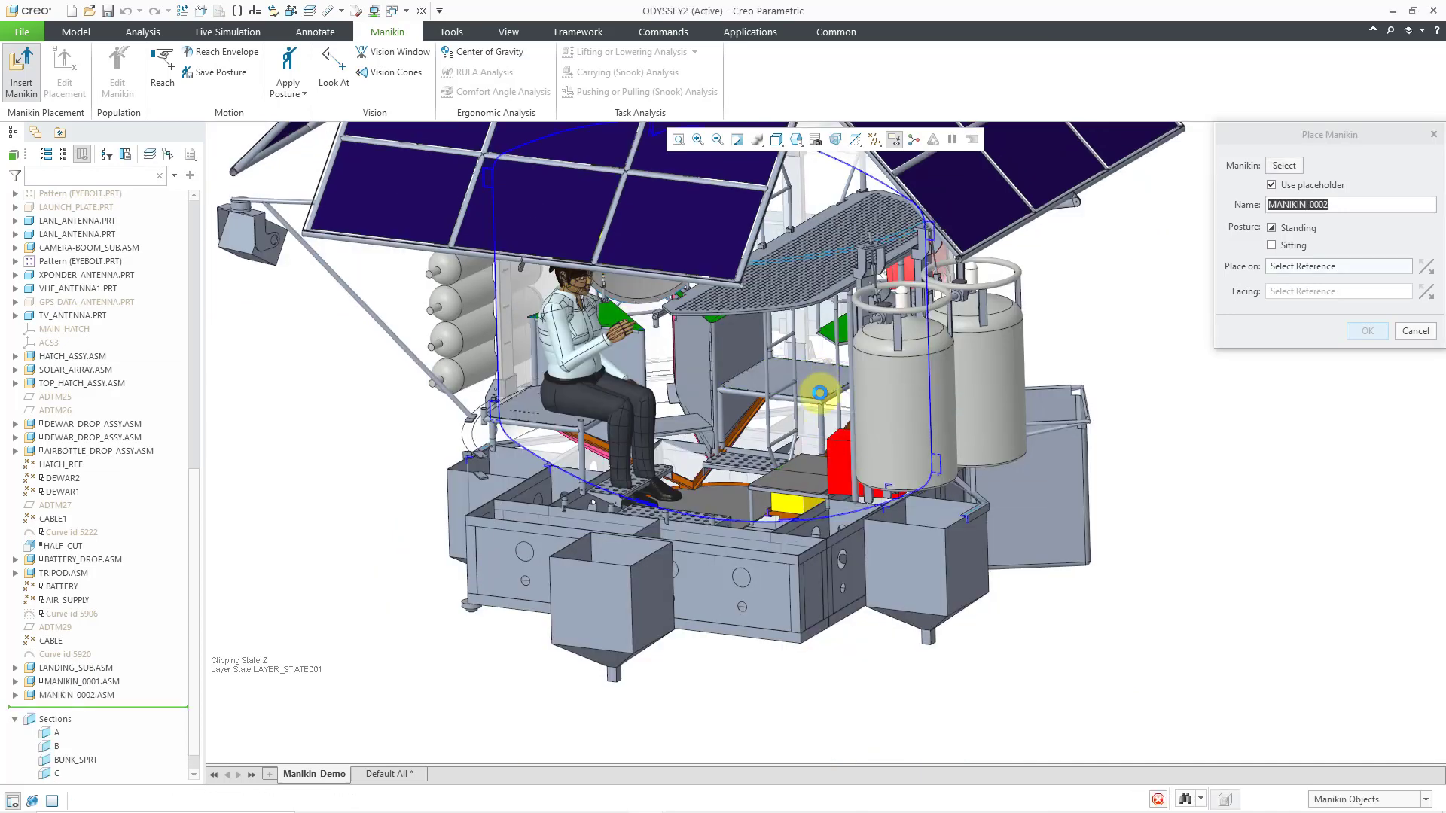
left_click(817, 392)
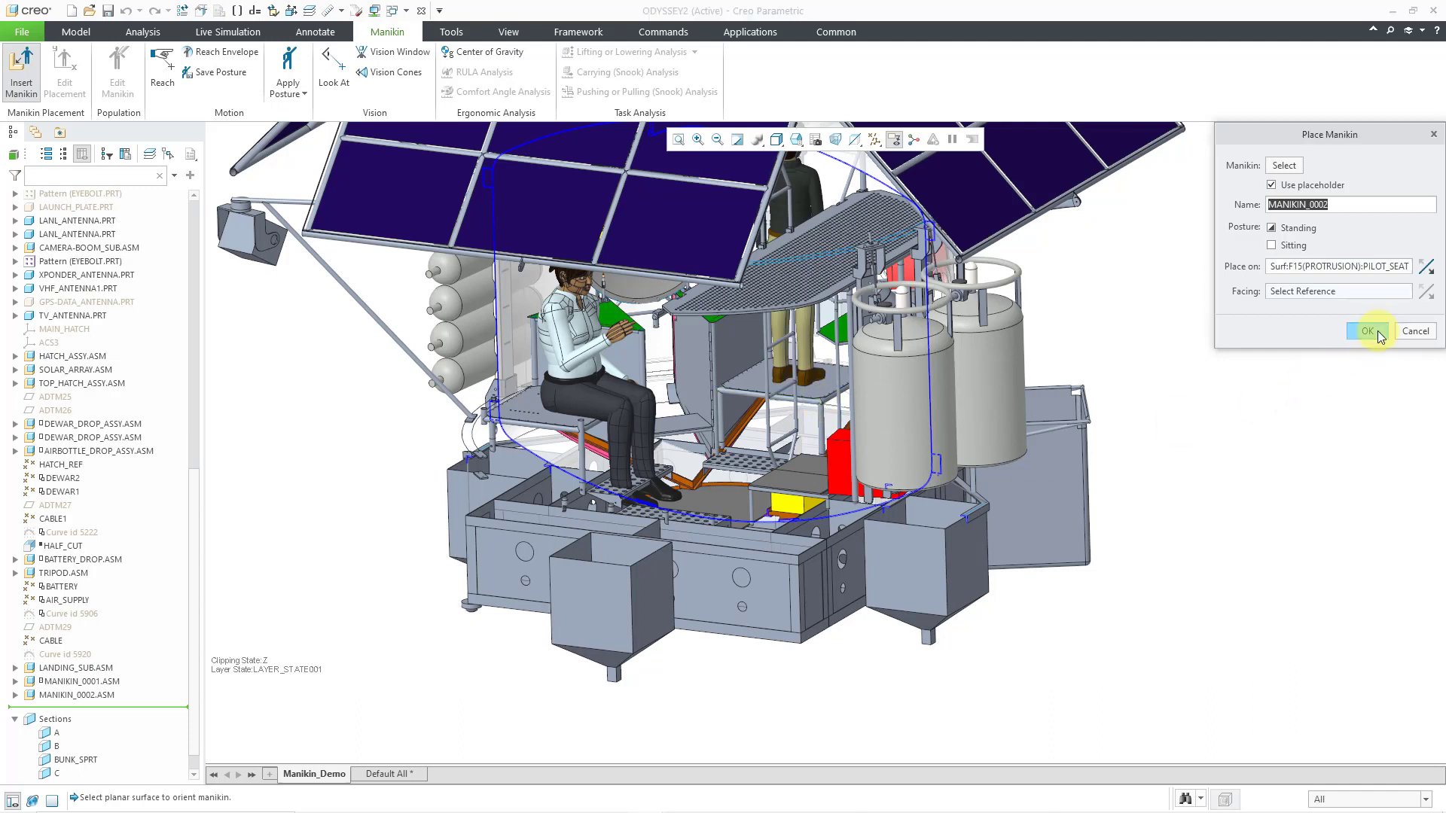
left_click(1368, 330)
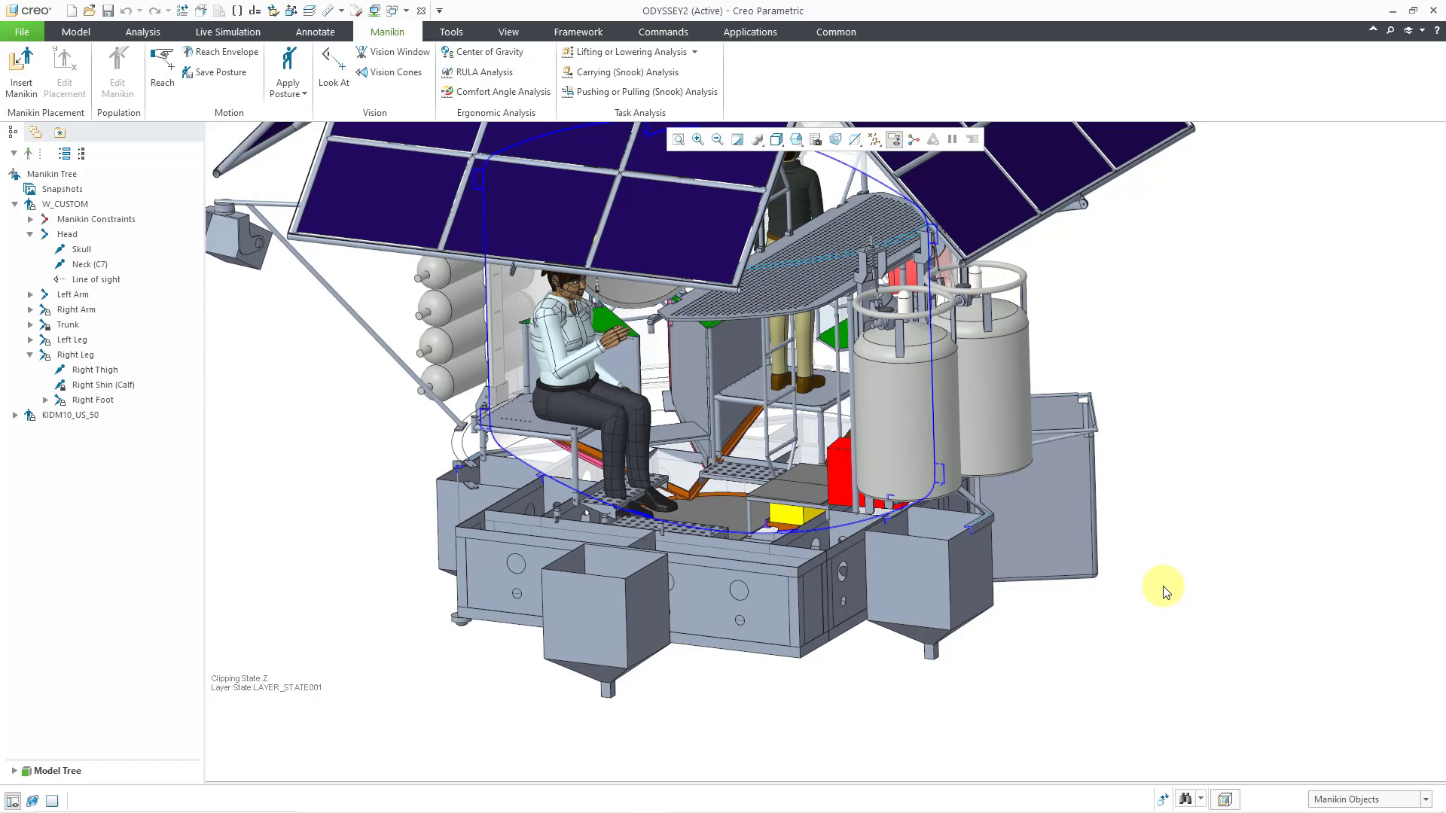
mouse_move(320, 618)
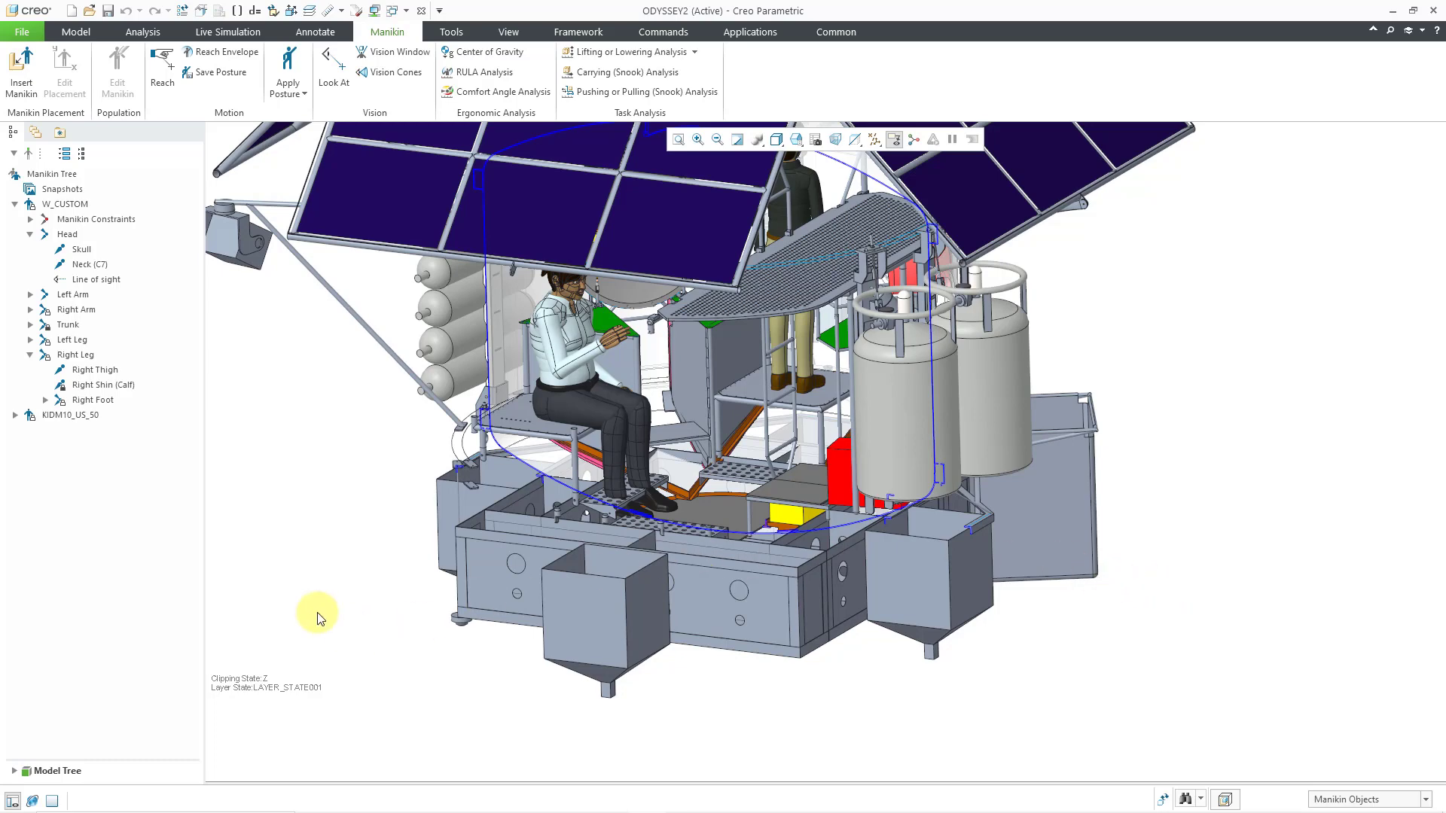
Show the Model Tree and expand MANIKIN_0002.ASM with its Read Only Features.
left_click(50, 771)
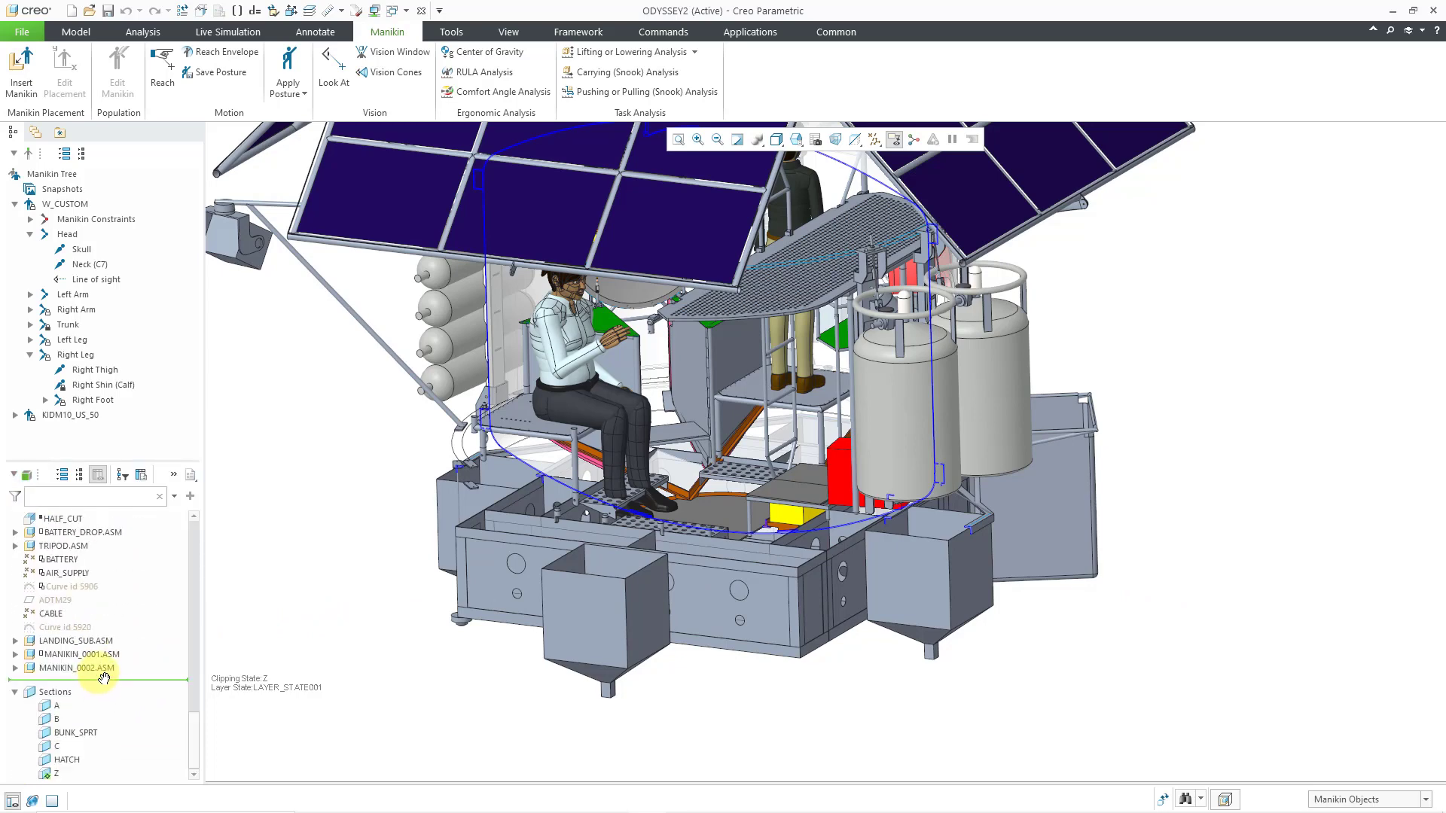
left_click(77, 669)
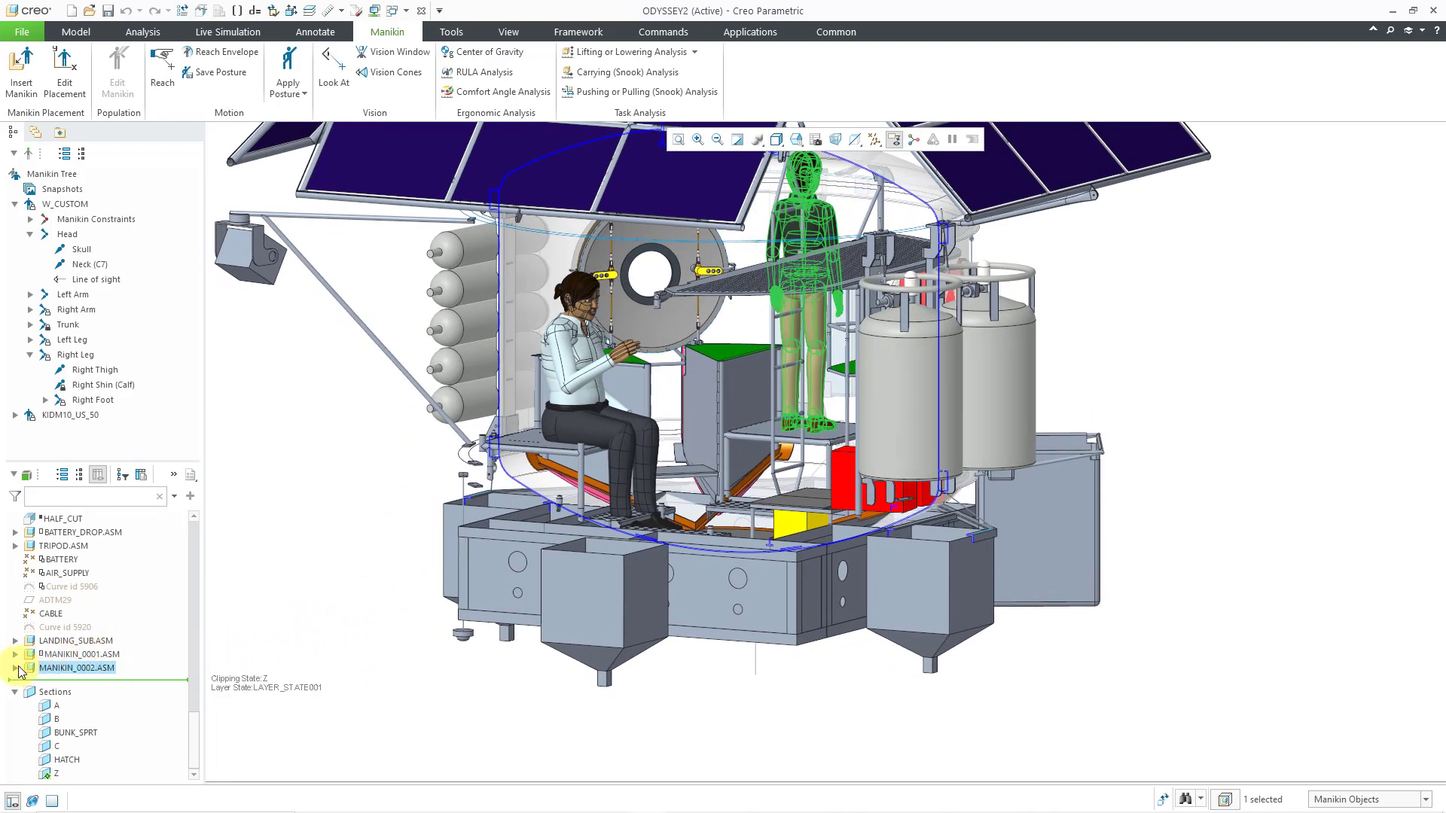
left_click(16, 669)
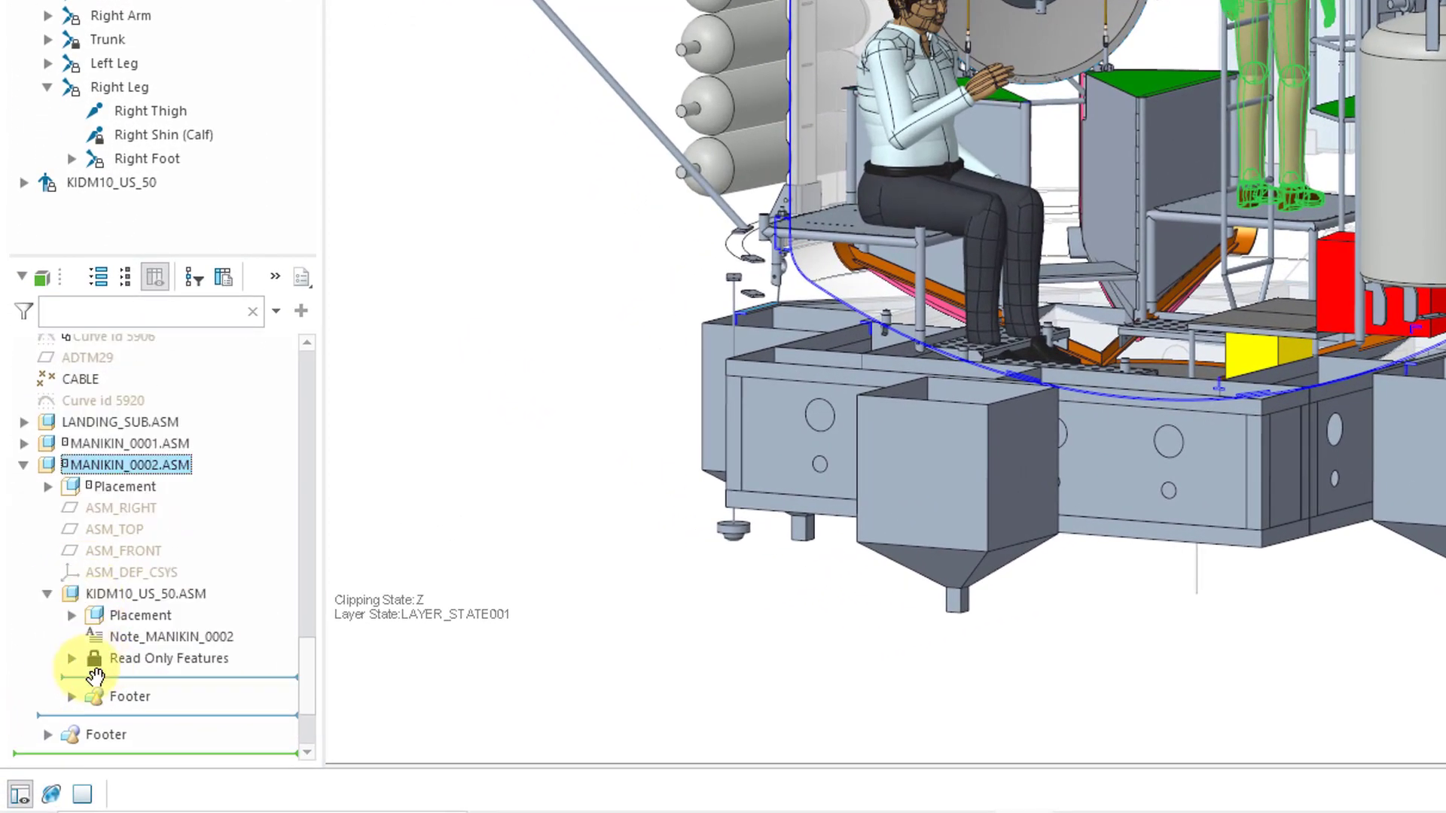
left_click(73, 658)
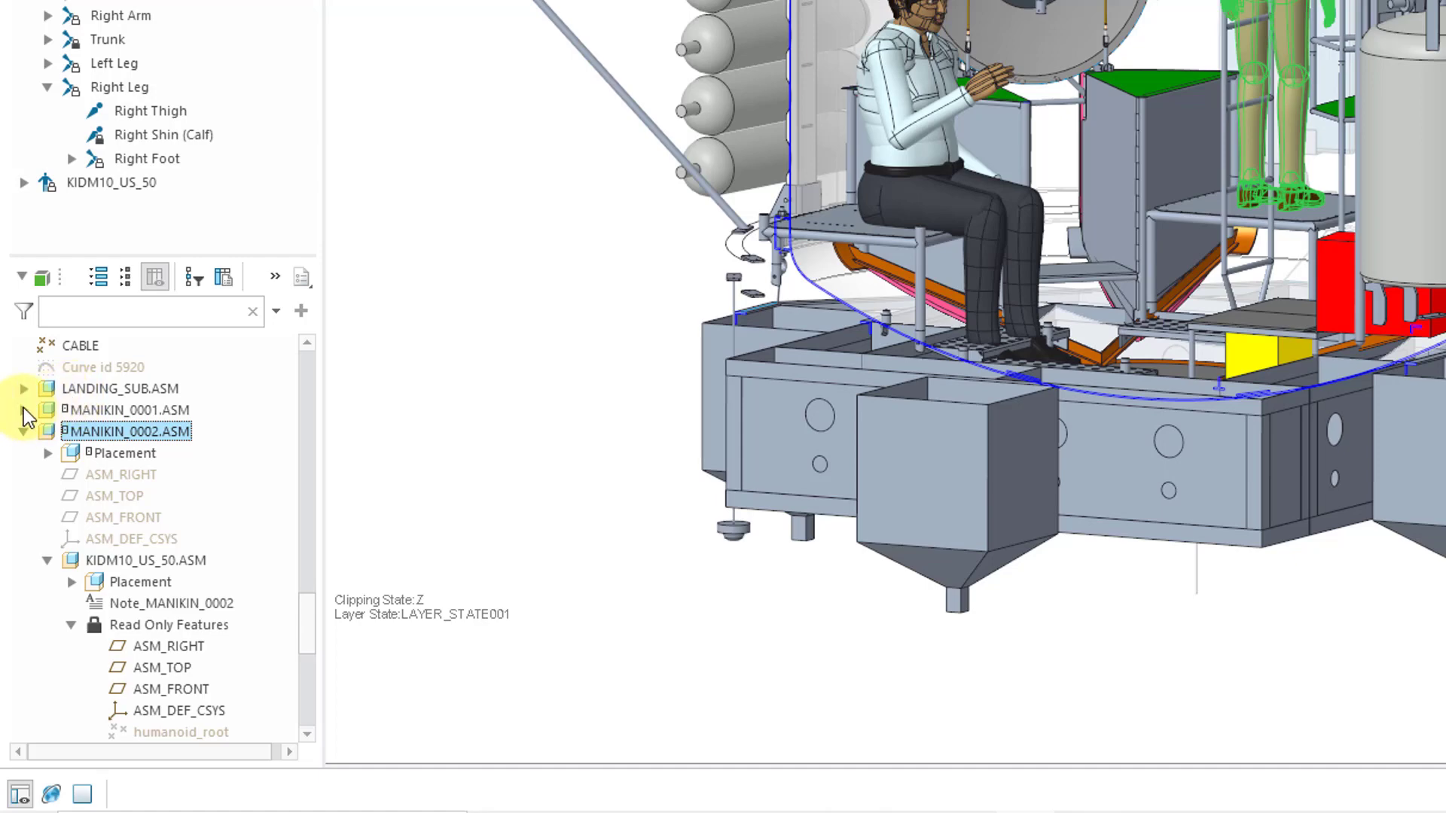
Expand MANIKIN_0001.ASM to reveal W_CUSTOM's read-only body-segment features.
left_click(24, 409)
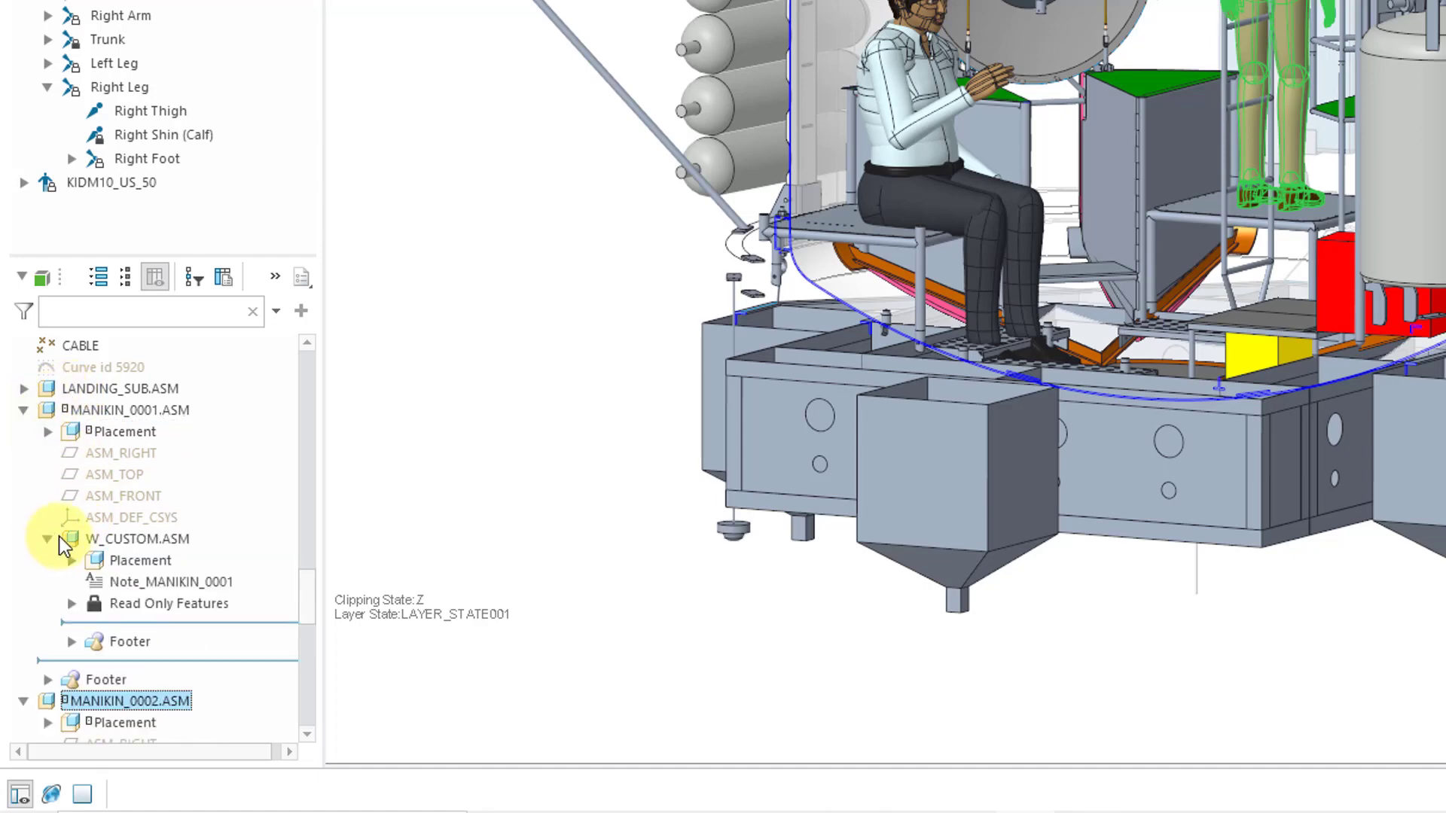
left_click(69, 602)
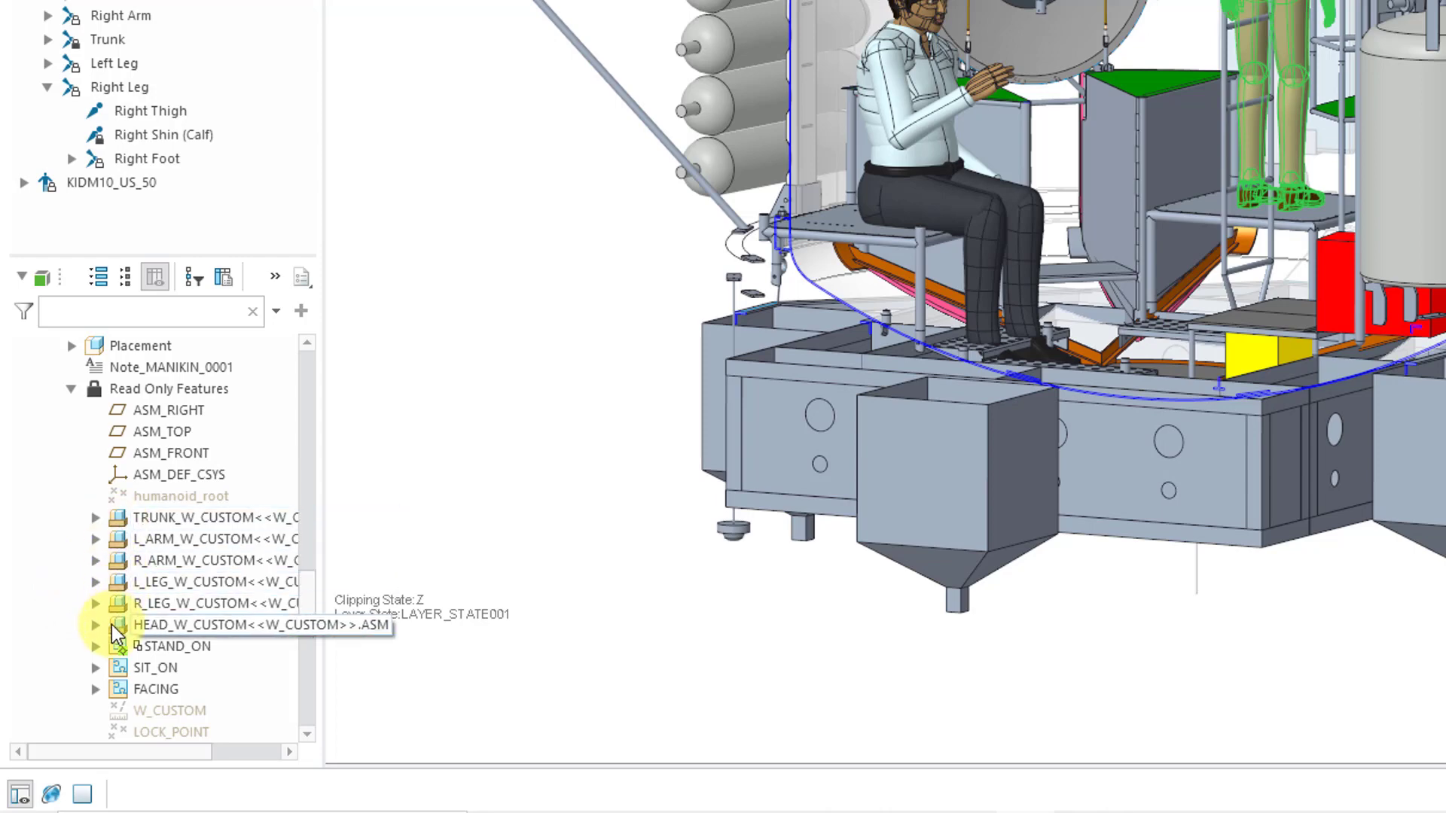
mouse_move(40, 550)
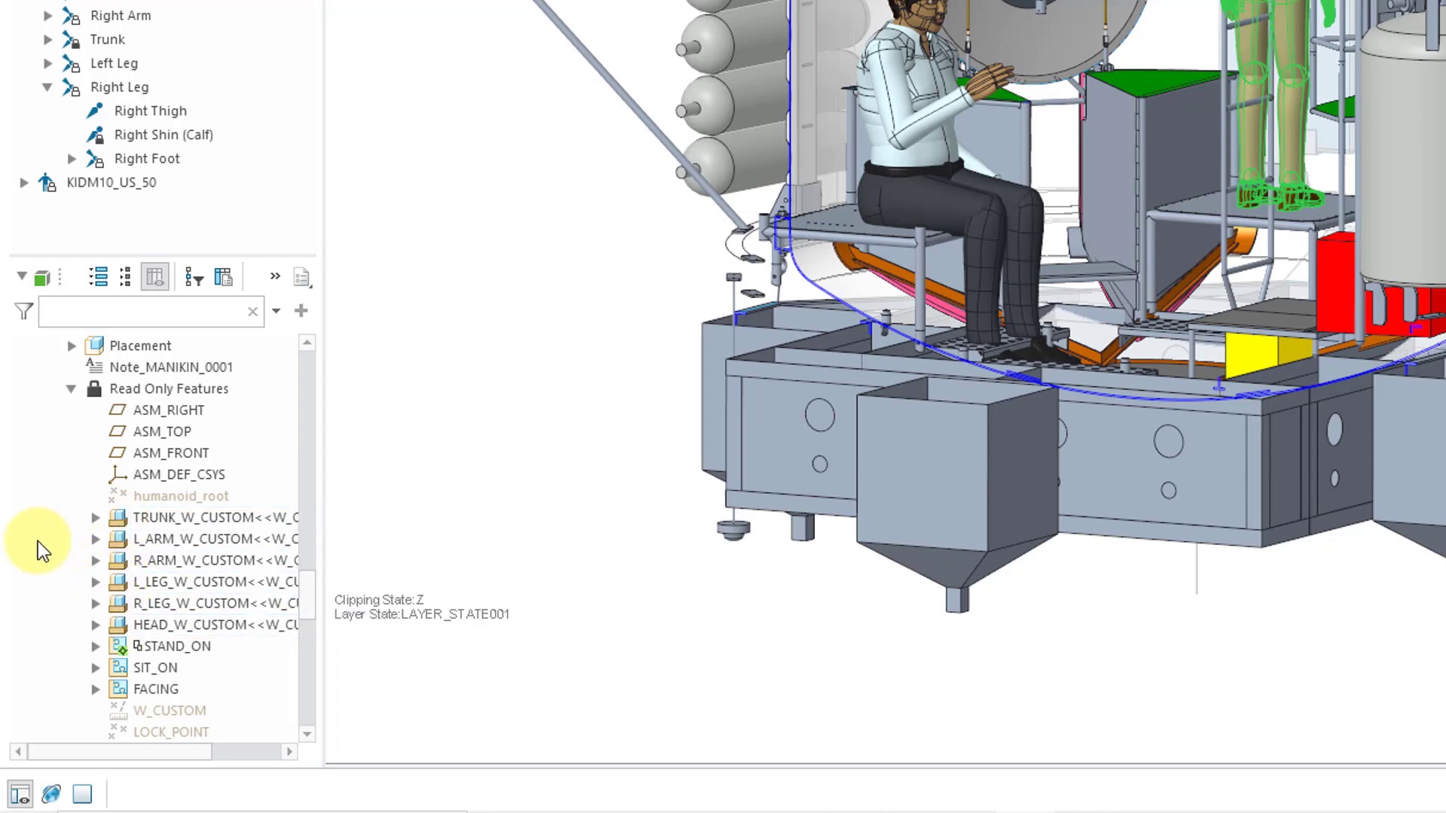